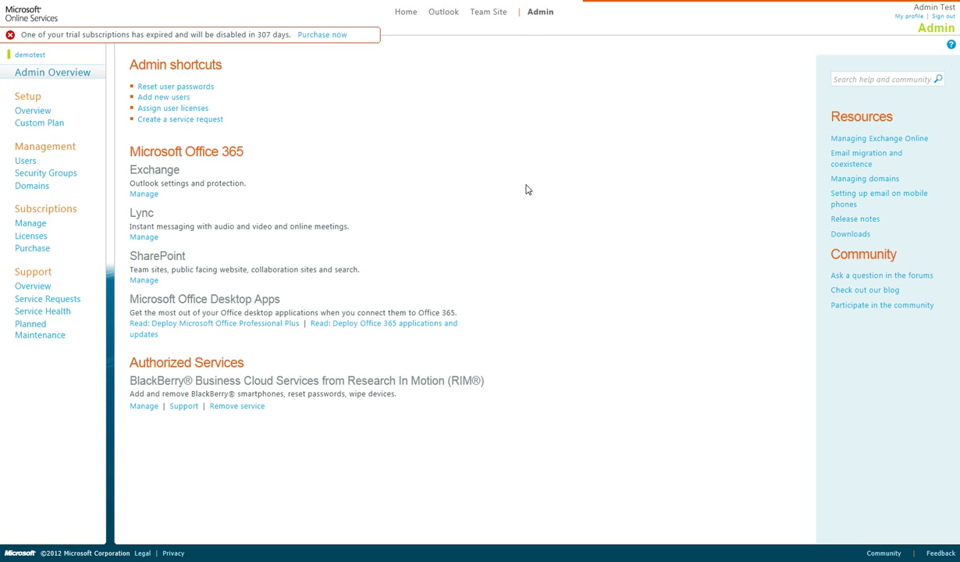
mouse_move(525, 198)
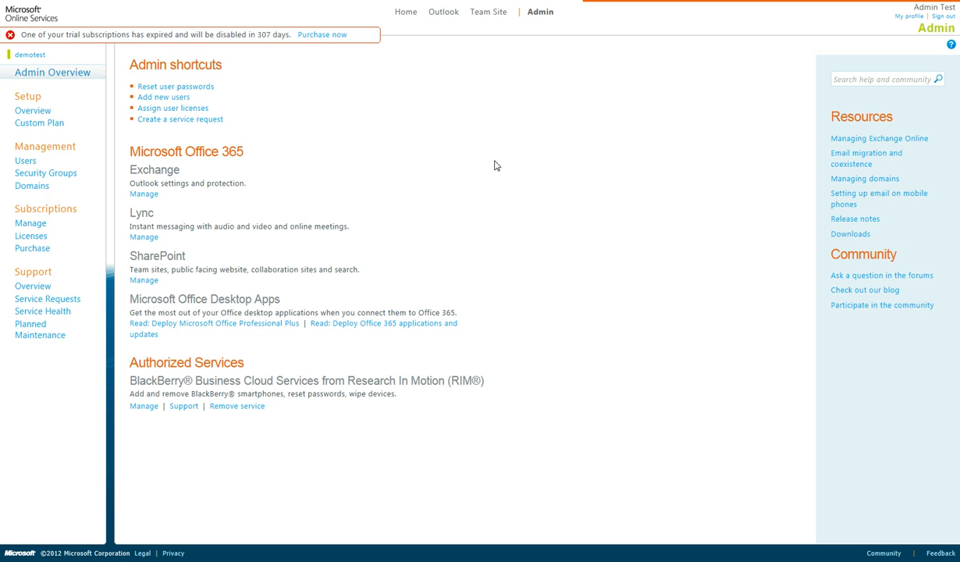
mouse_move(480, 172)
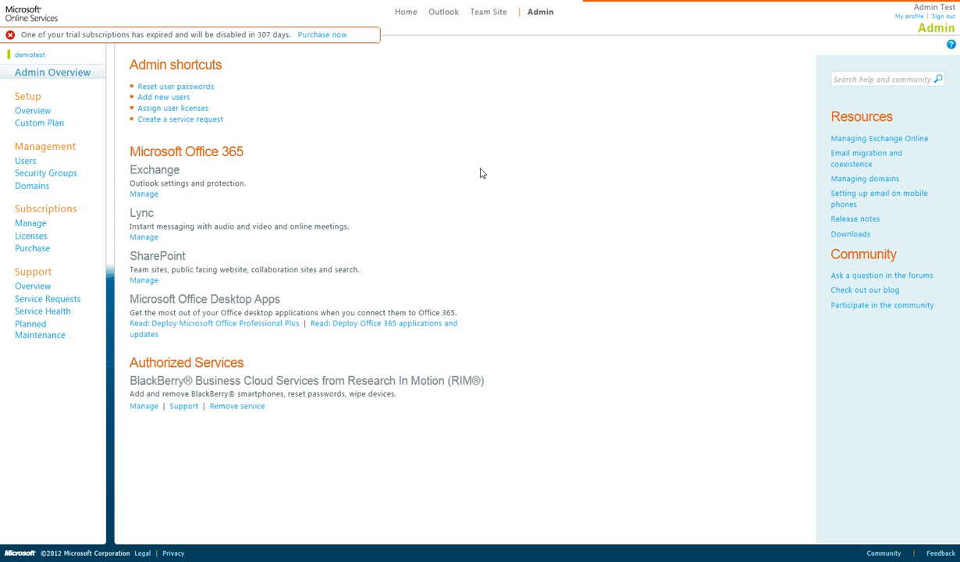
mouse_move(183, 203)
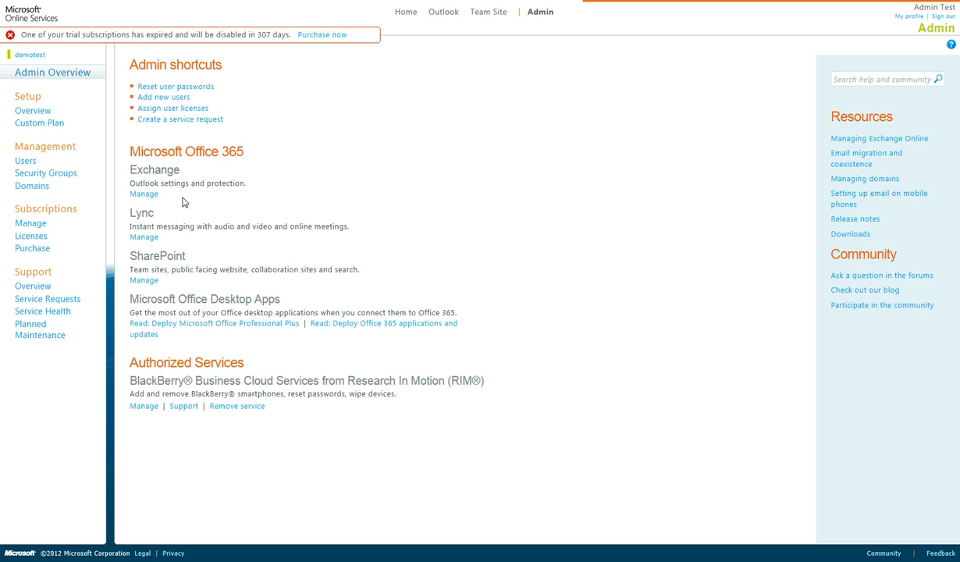
mouse_move(143, 193)
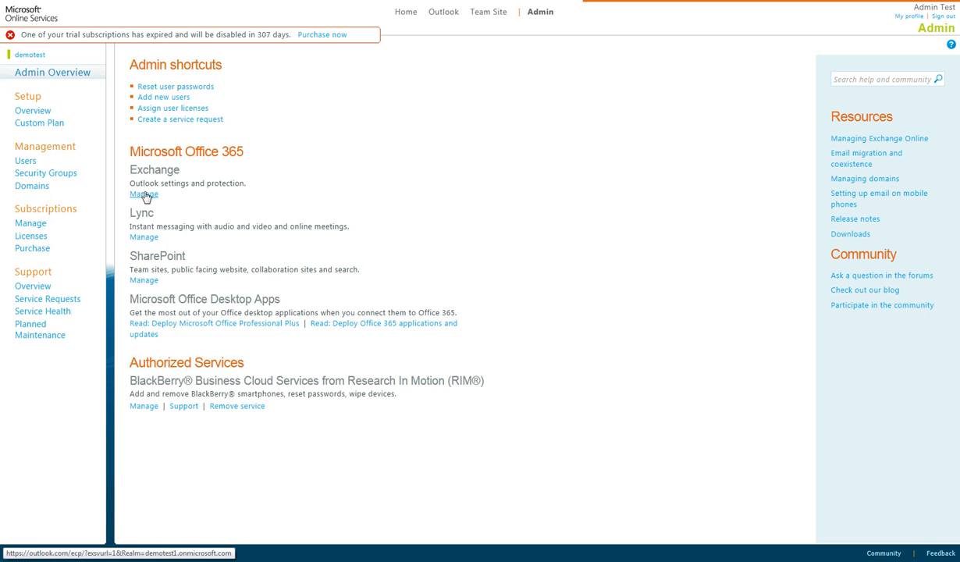
Manage Exchange, show the Mailboxes list, view the Deleted Mailboxes list and return.
click(144, 194)
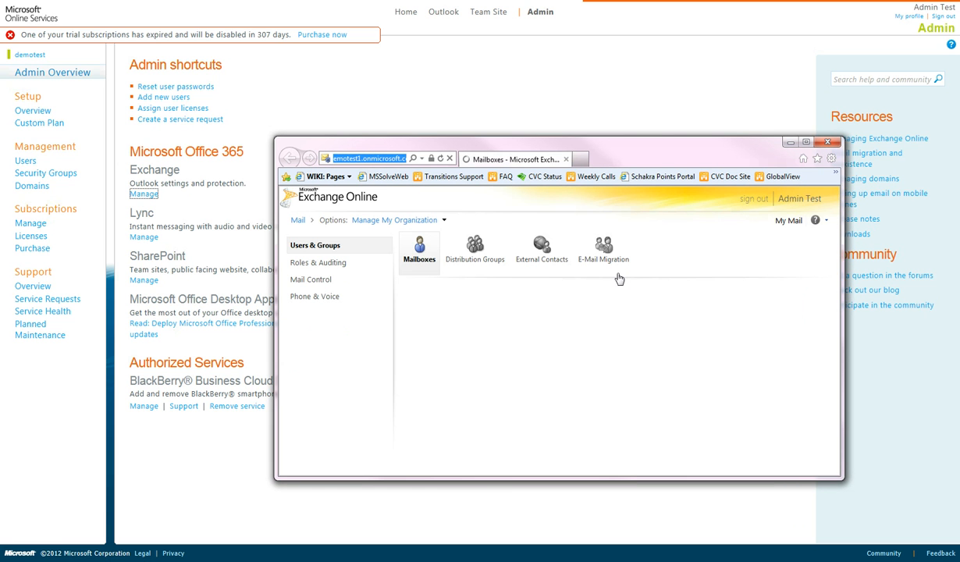
click(801, 145)
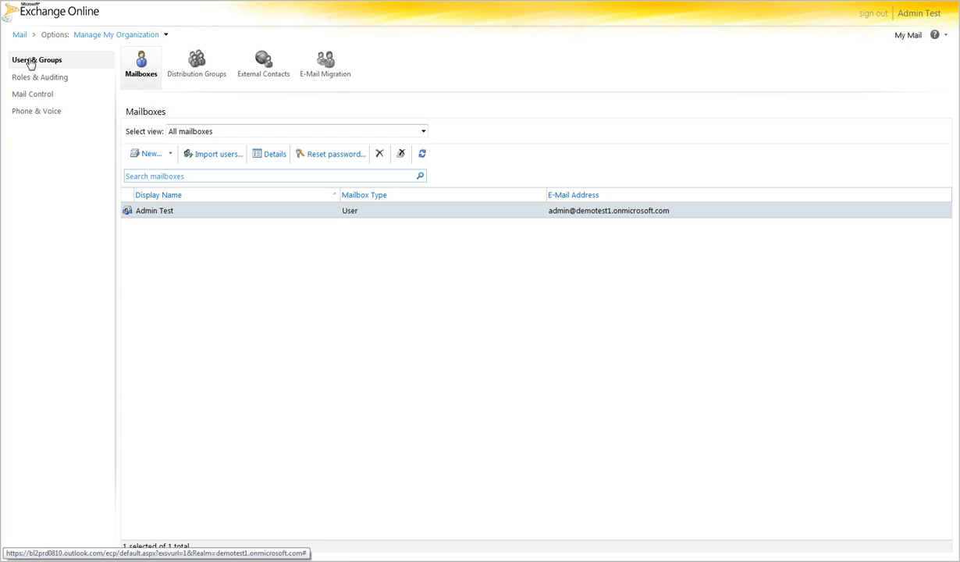
mouse_move(143, 65)
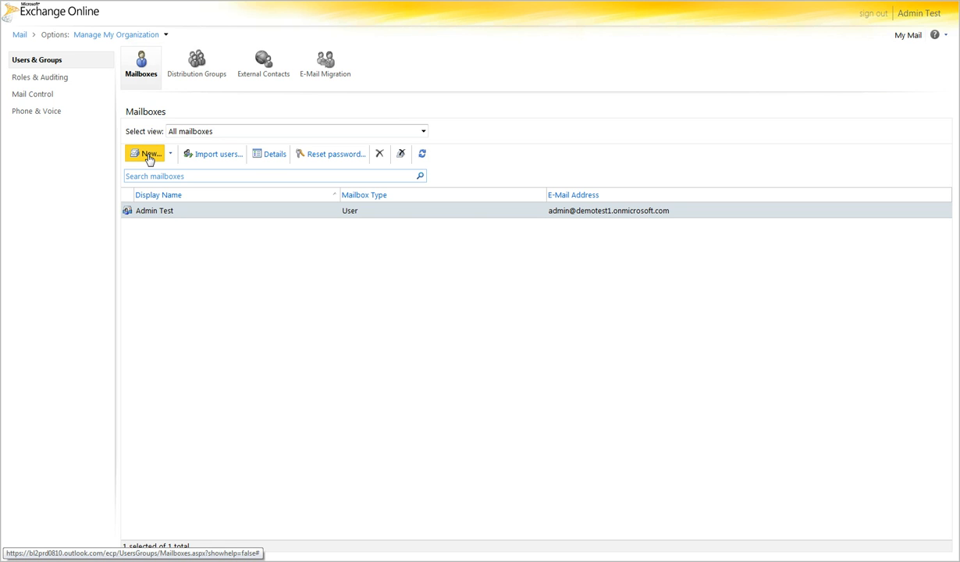
click(170, 155)
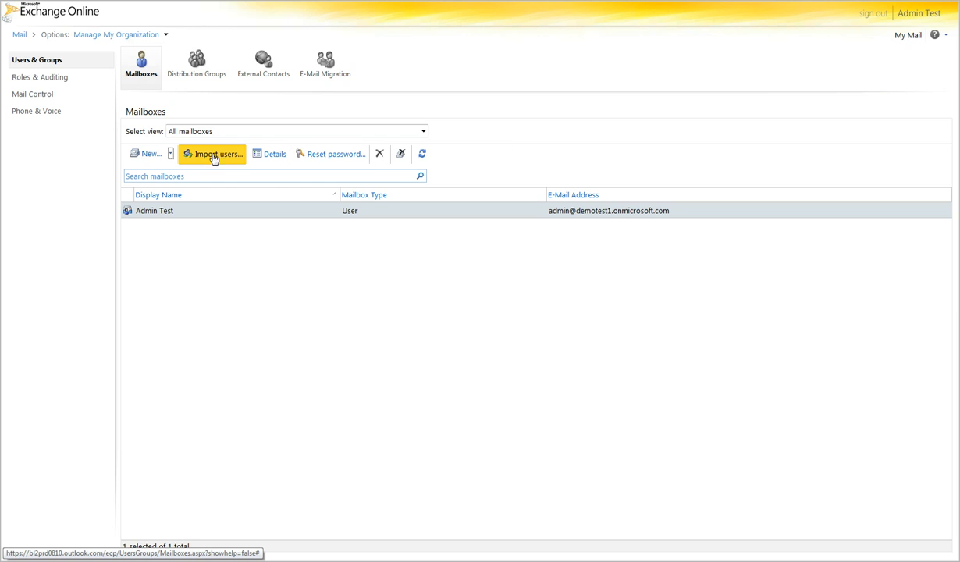
mouse_move(218, 159)
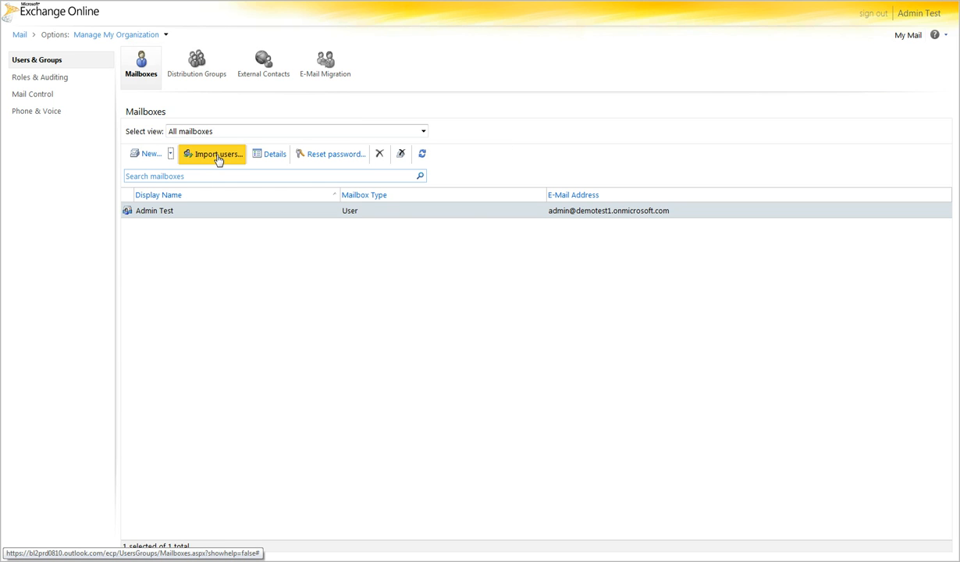
mouse_move(273, 155)
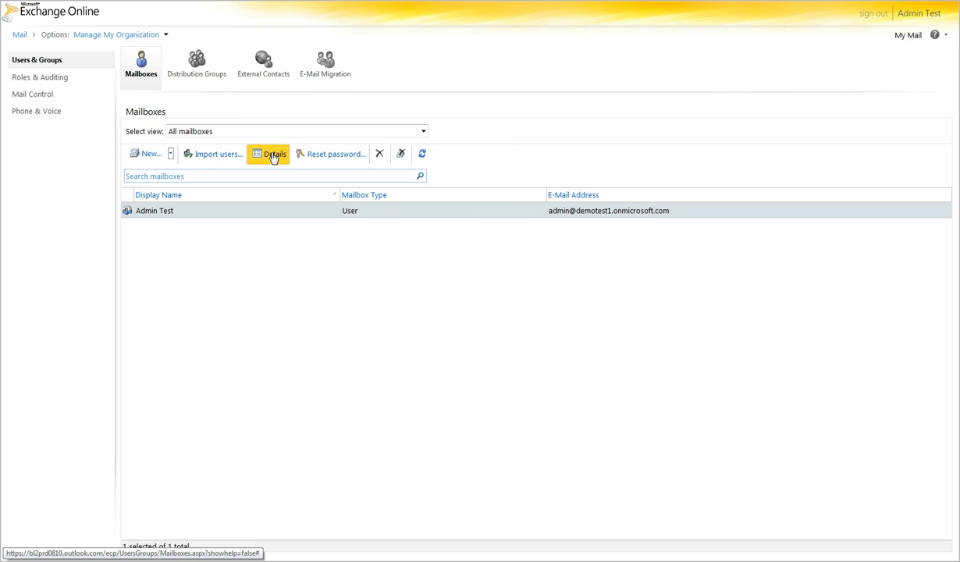
mouse_move(343, 154)
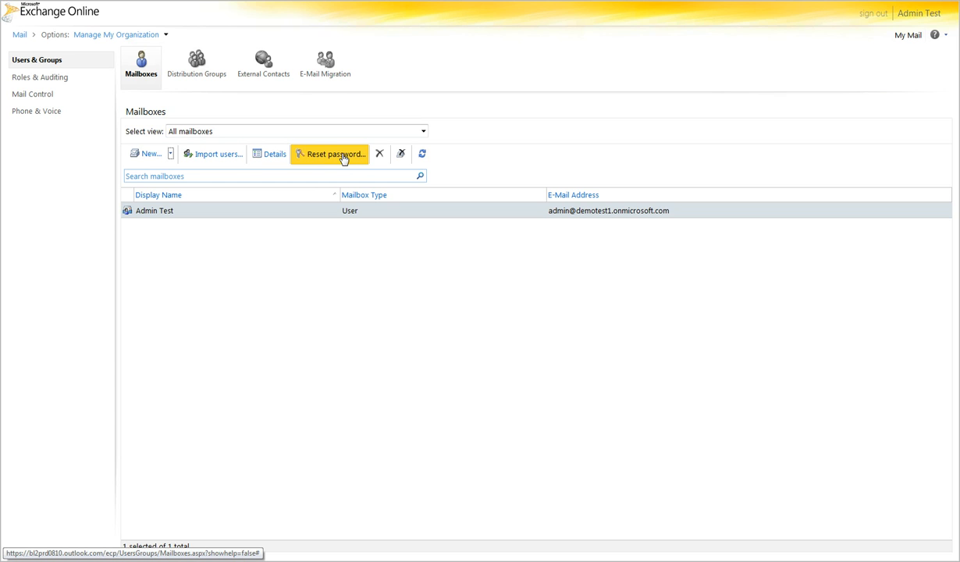
mouse_move(381, 155)
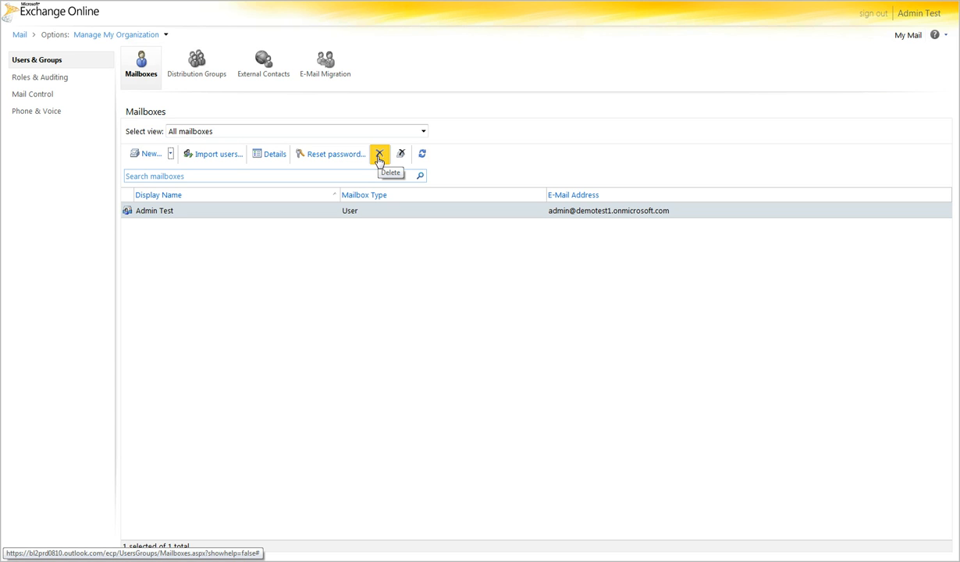
mouse_move(401, 154)
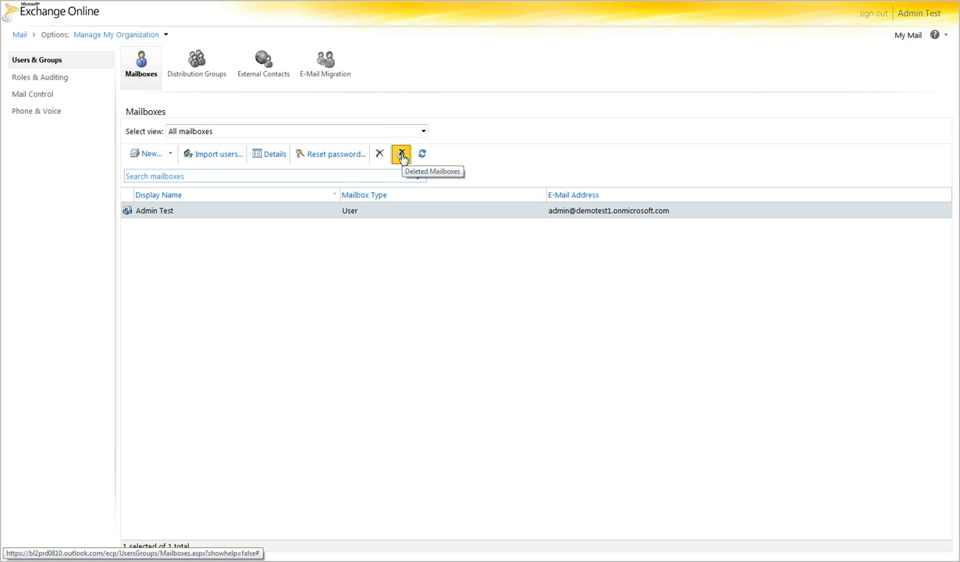
click(401, 154)
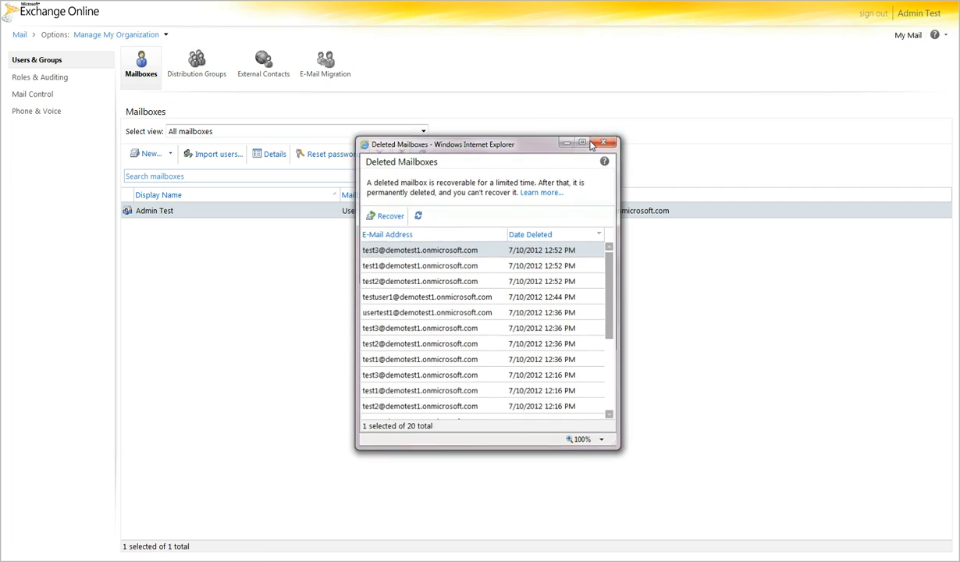
click(609, 144)
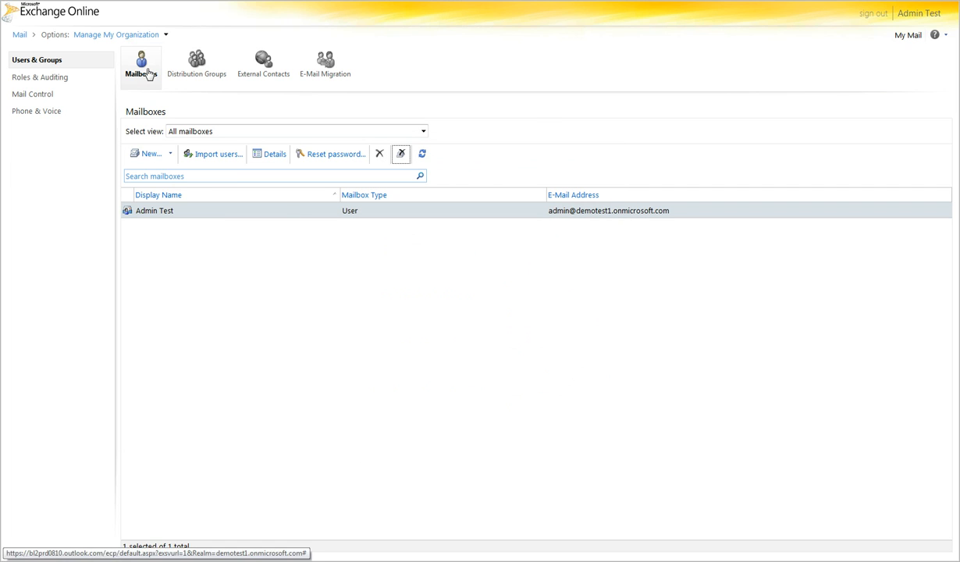
Start a new mailbox with first name 'Test', last name 'User M...' and a display name.
click(145, 153)
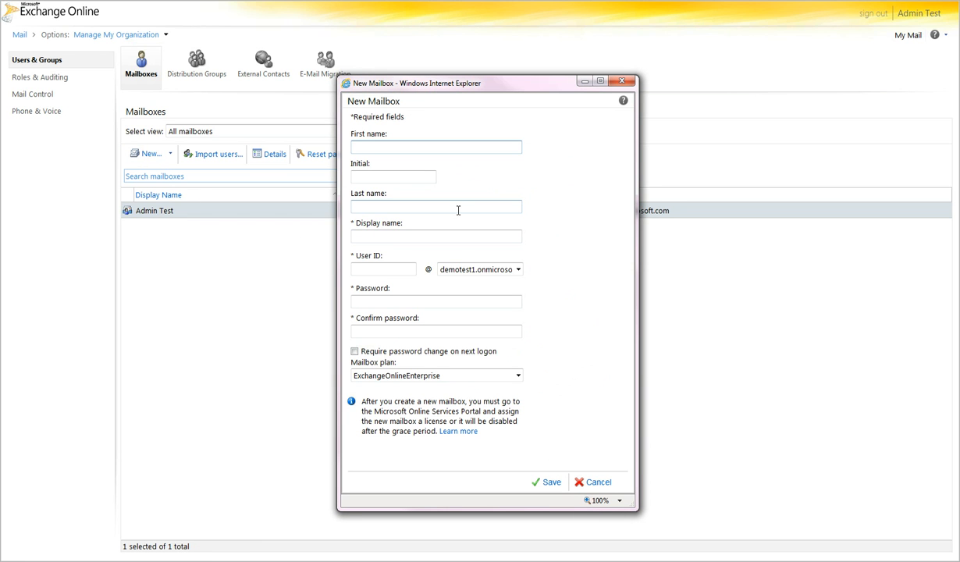
text(Test)
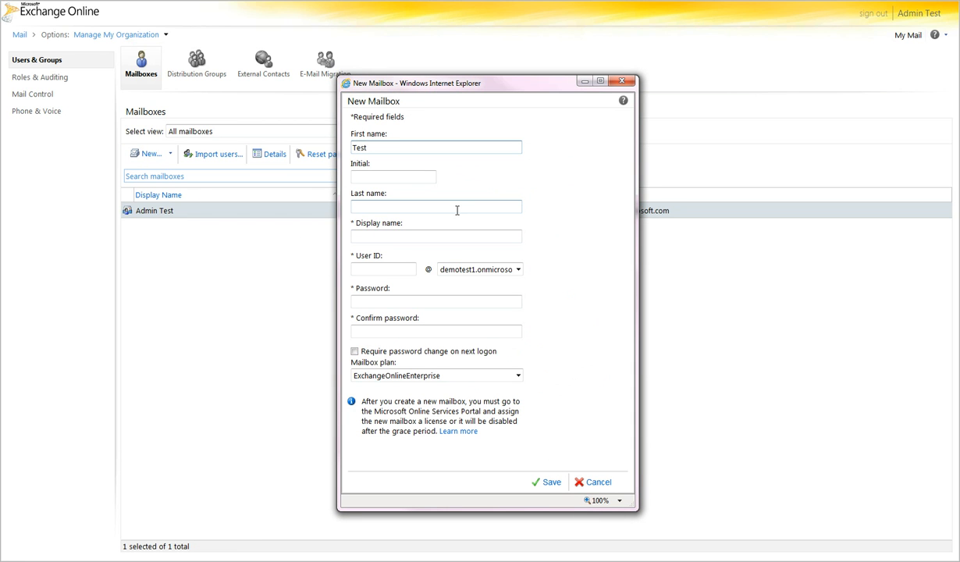
text(use)
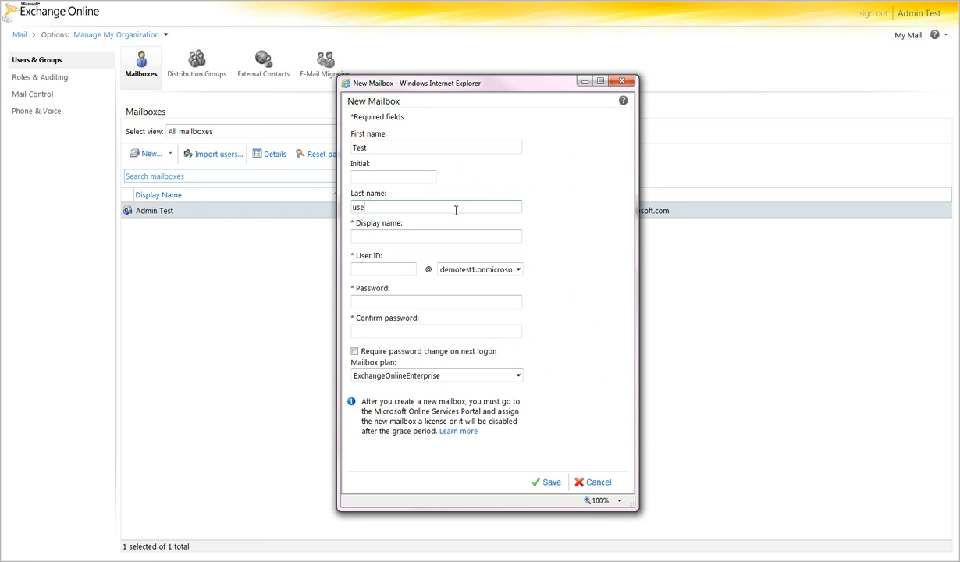
text(User M)
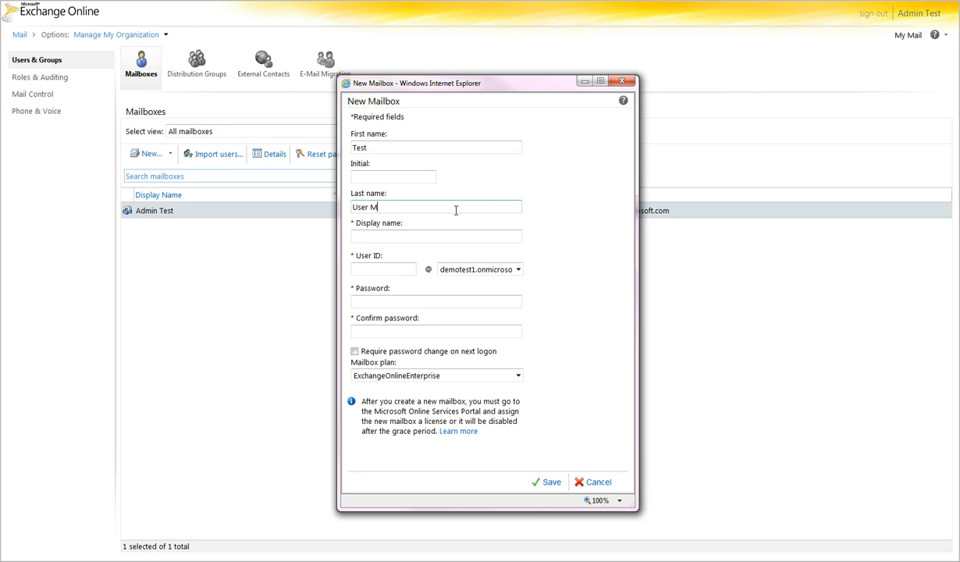
click(436, 235)
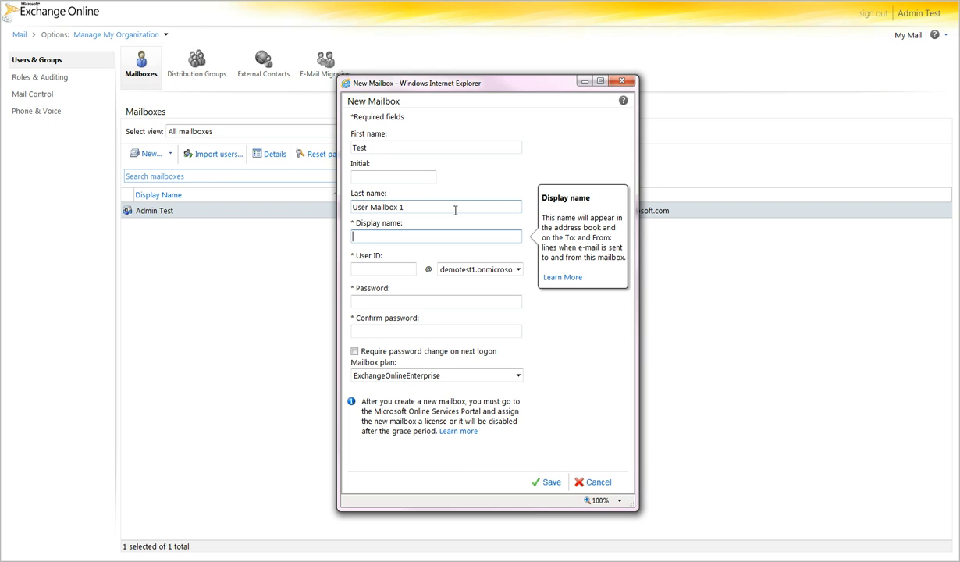
text(Test User Mailbox)
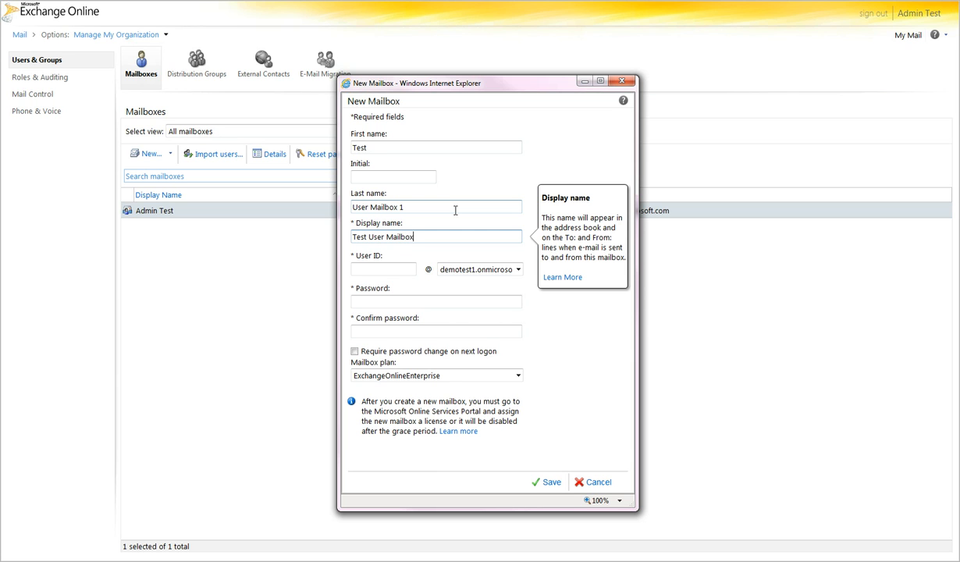
Enter user ID TestUserMailbox1 and a password, then save the new mailbox.
click(384, 268)
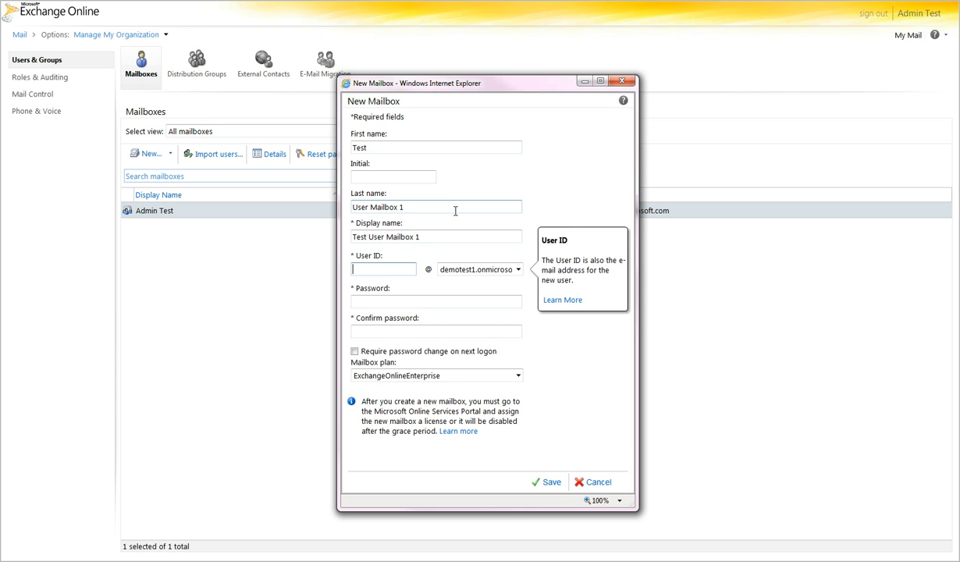
text(TestUserMailbox1)
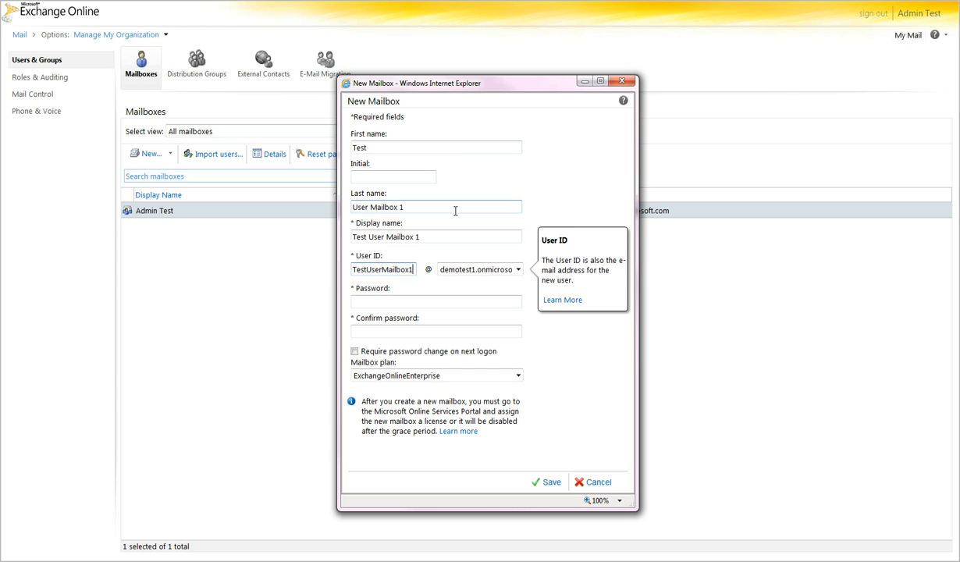
text(•••)
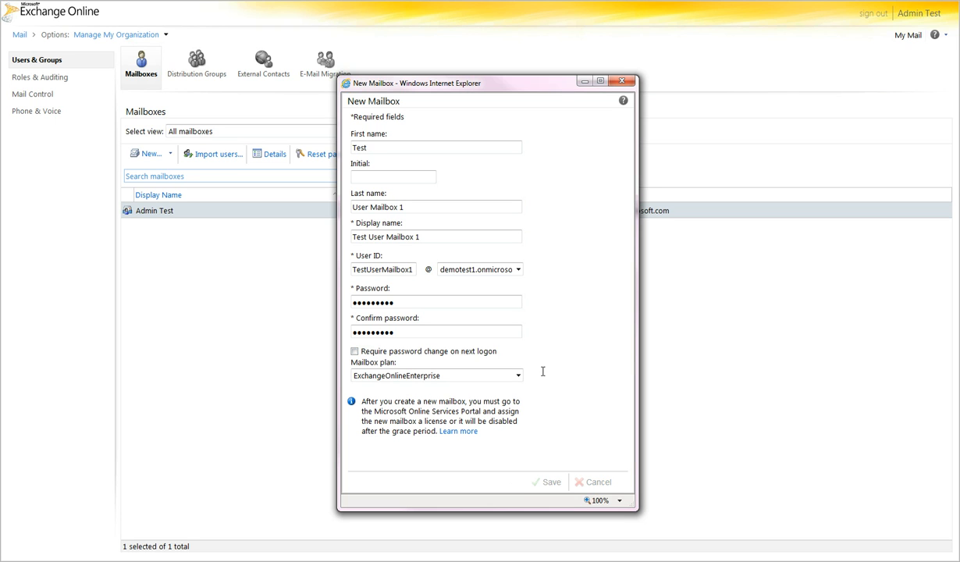
click(548, 481)
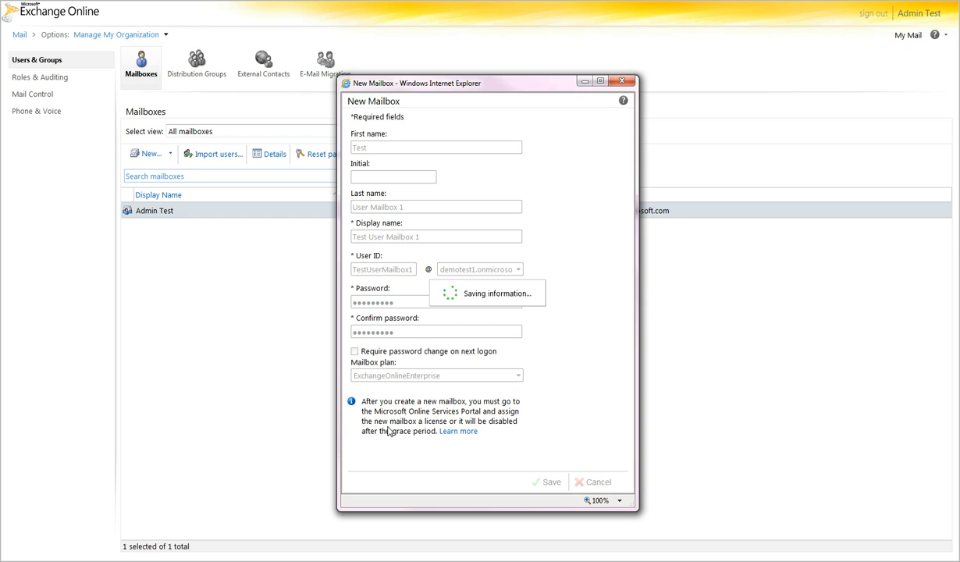
mouse_move(383, 451)
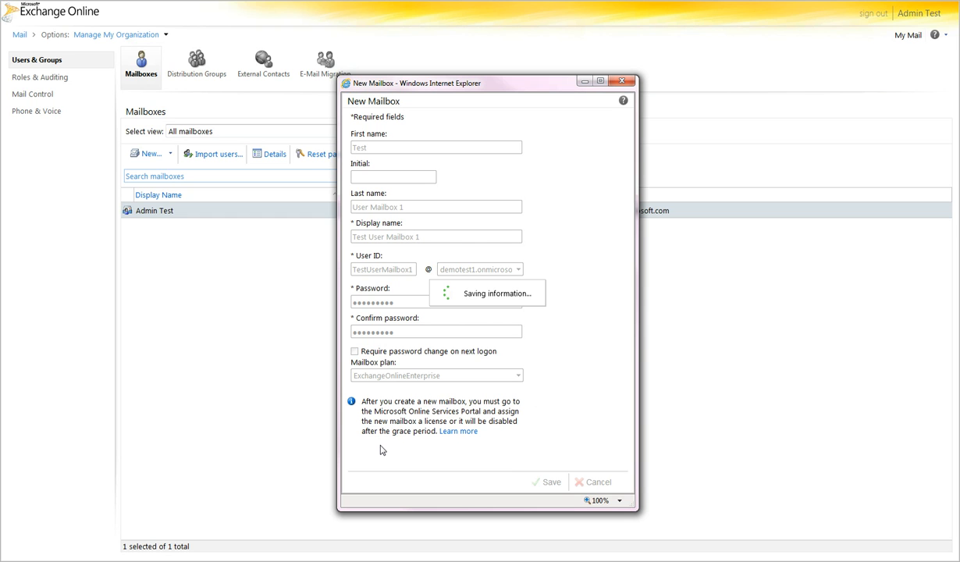
View Test User Mailbox 1's properties and its Mailbox Usage quota limits.
click(550, 483)
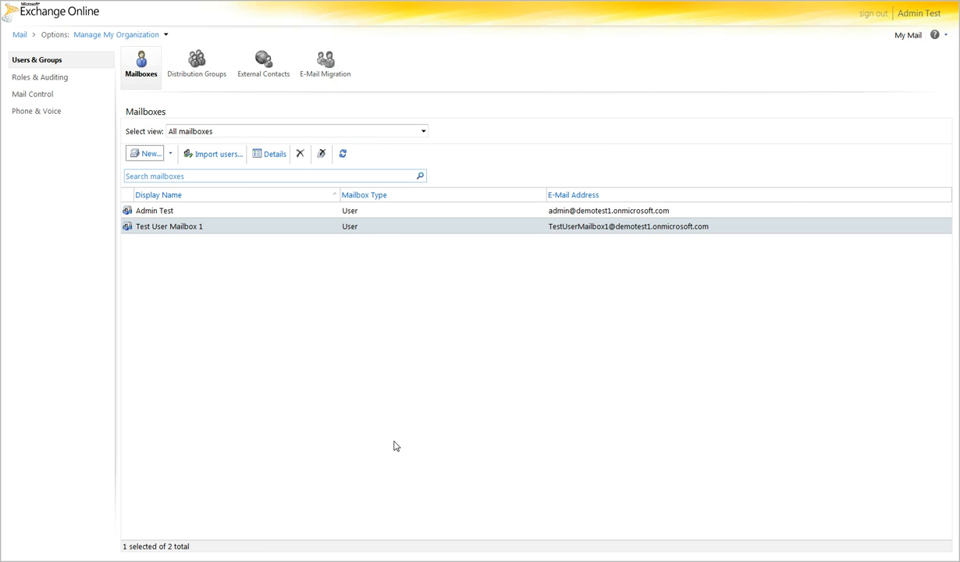
mouse_move(195, 228)
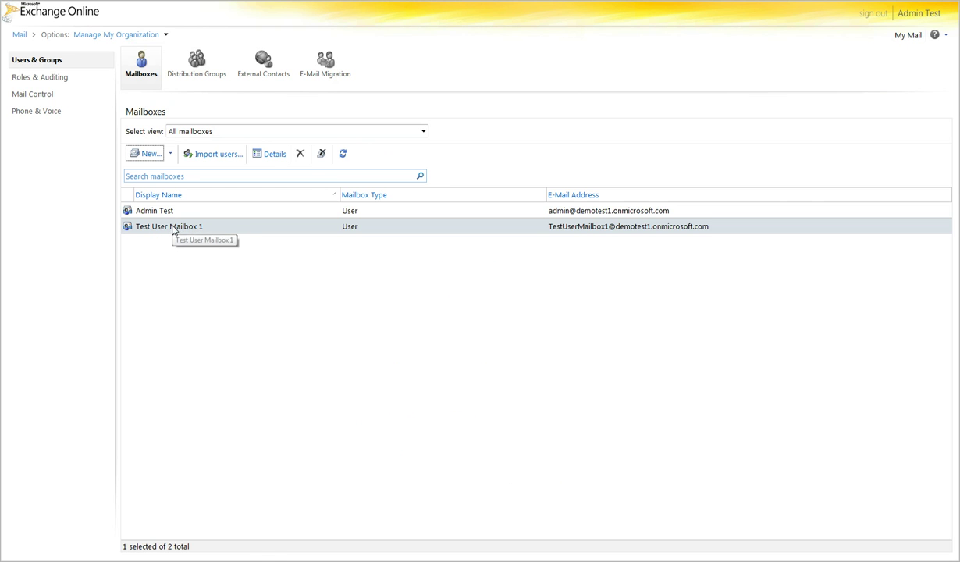
double_click(169, 225)
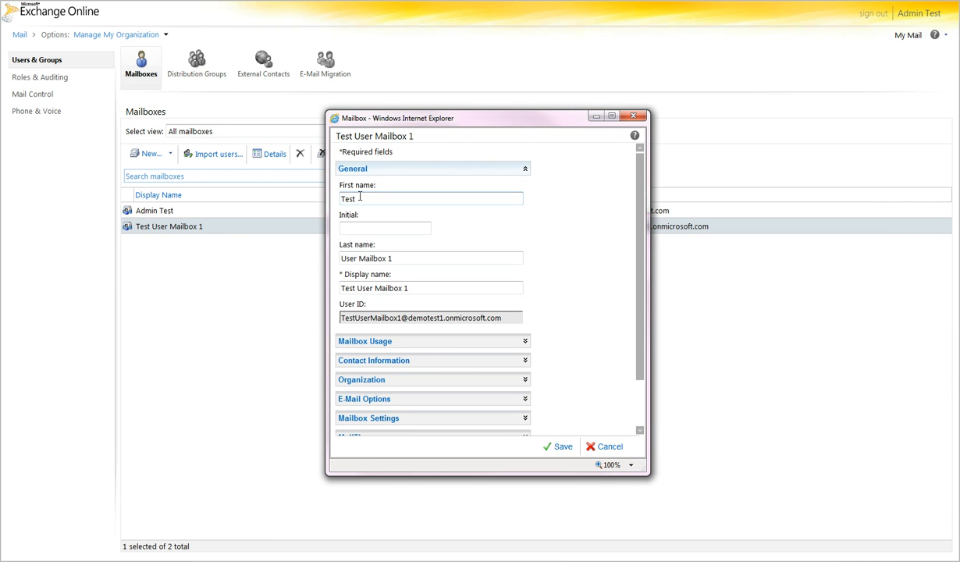
mouse_move(640, 360)
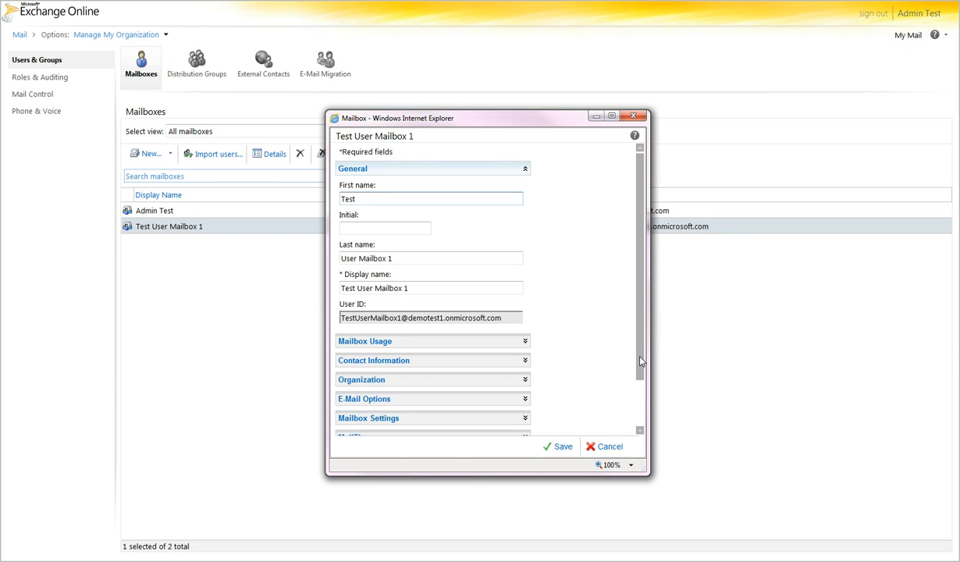
scroll(down, 3)
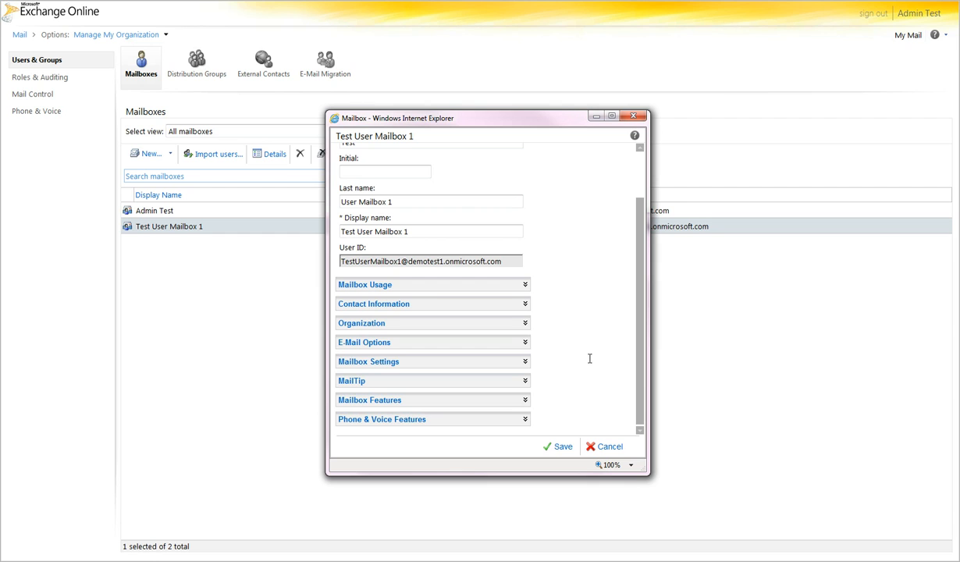
mouse_move(590, 260)
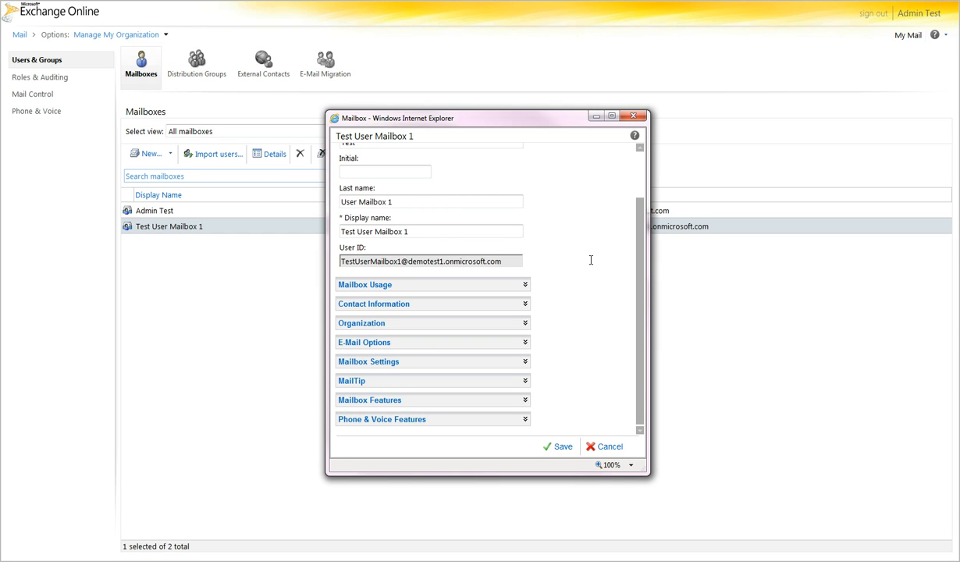
mouse_move(587, 261)
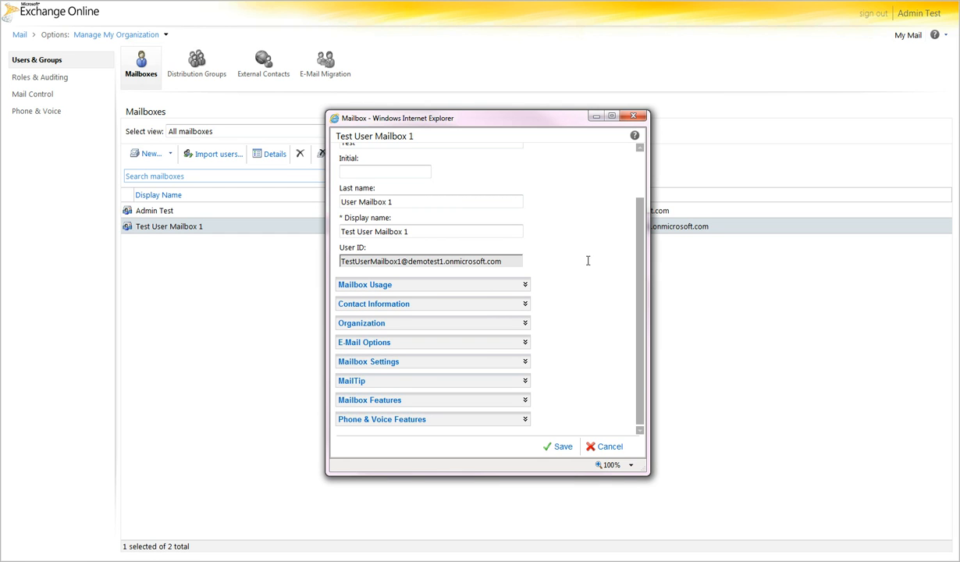
mouse_move(418, 287)
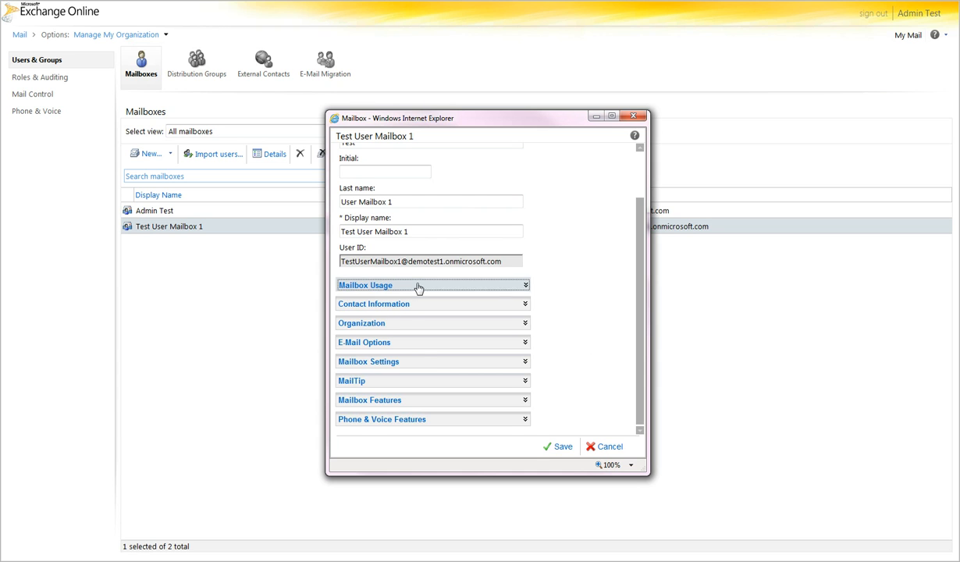
click(431, 284)
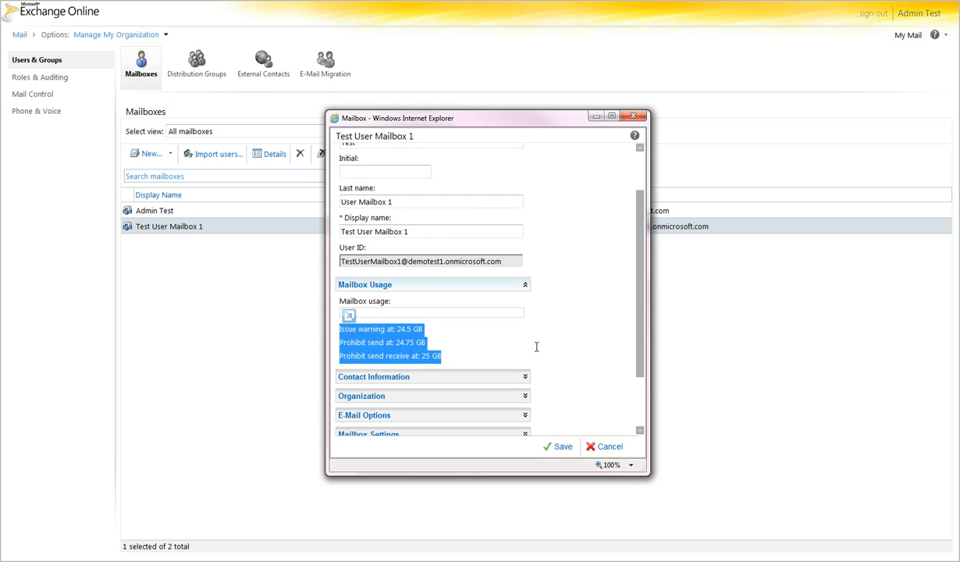
mouse_move(388, 350)
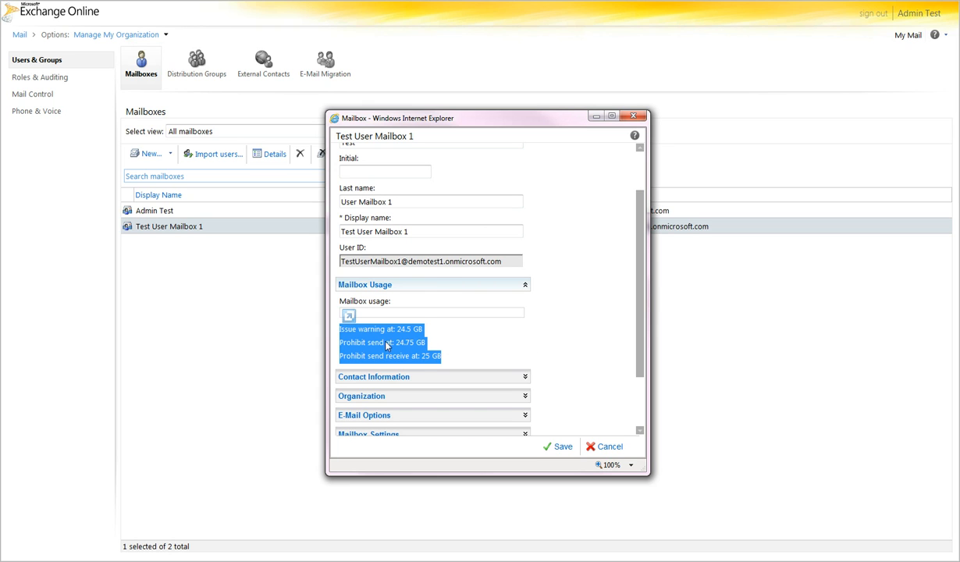
mouse_move(372, 350)
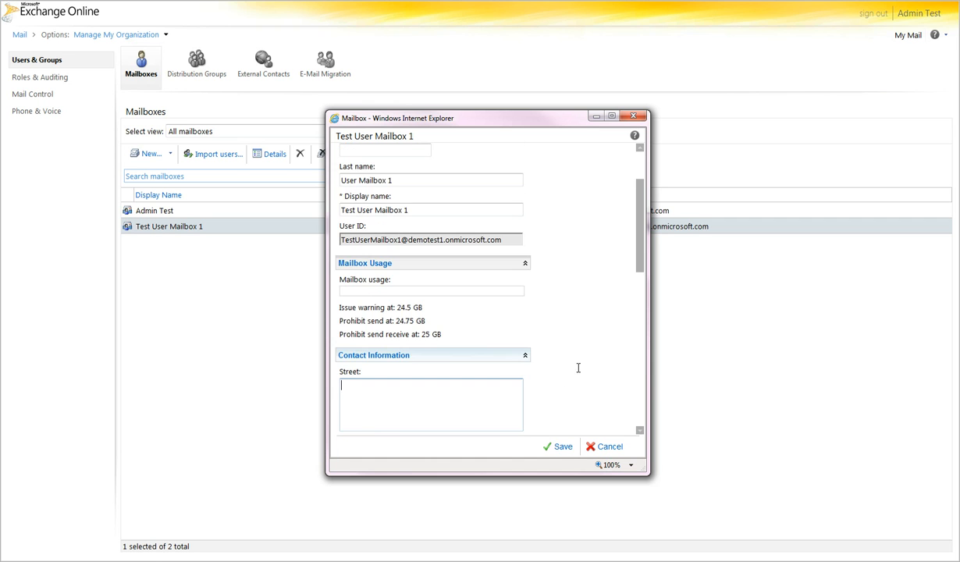
Draft the MailTip 'This is a user mailbox' under Contact Information.
scroll(down, 3)
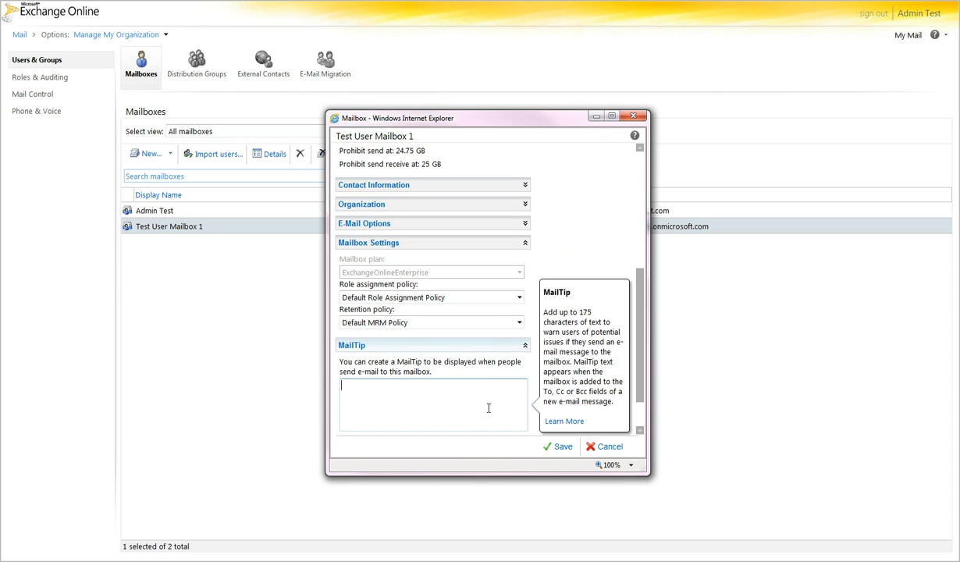
text(This)
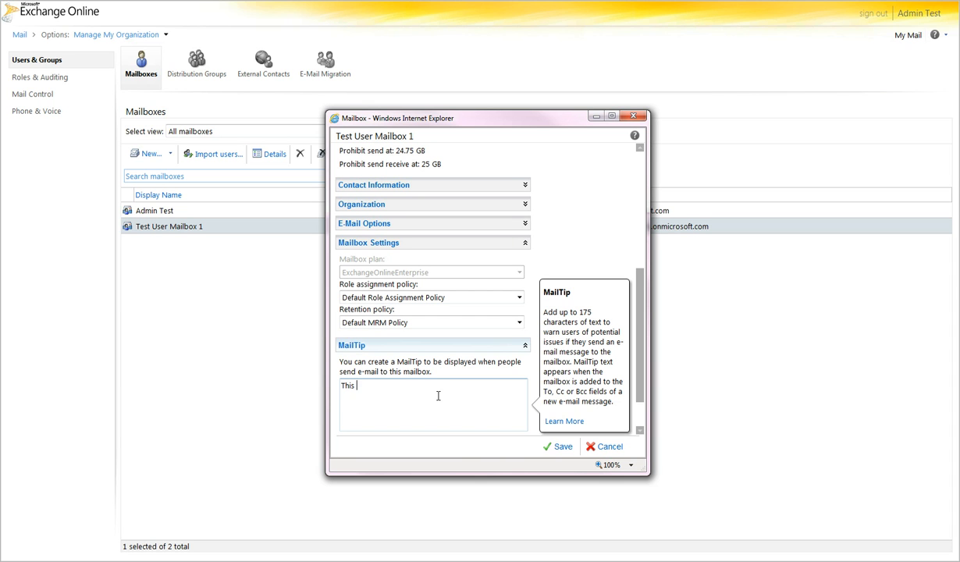
text(is a user mailbox)
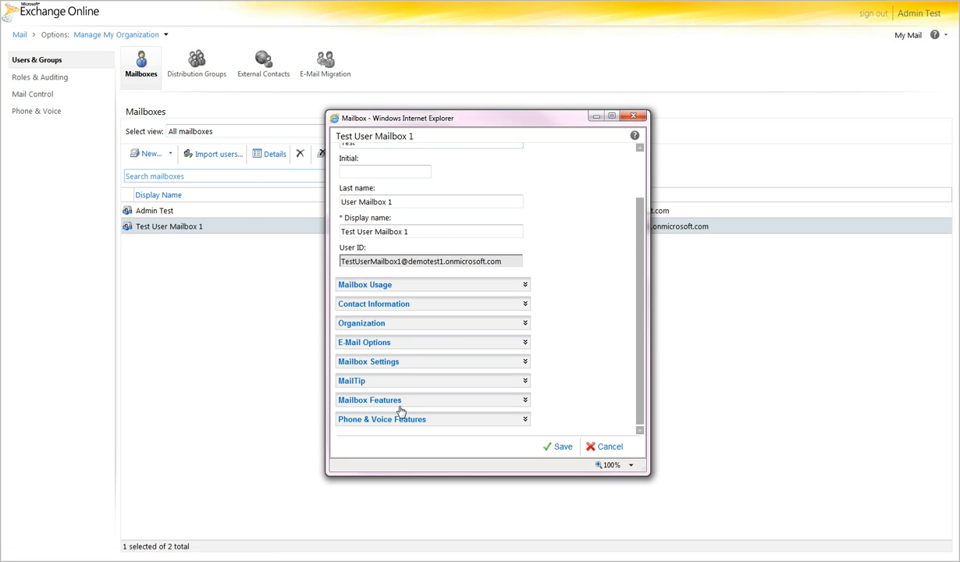
Expand Mailbox Features showing Archive and Litigation Hold both disabled.
click(370, 399)
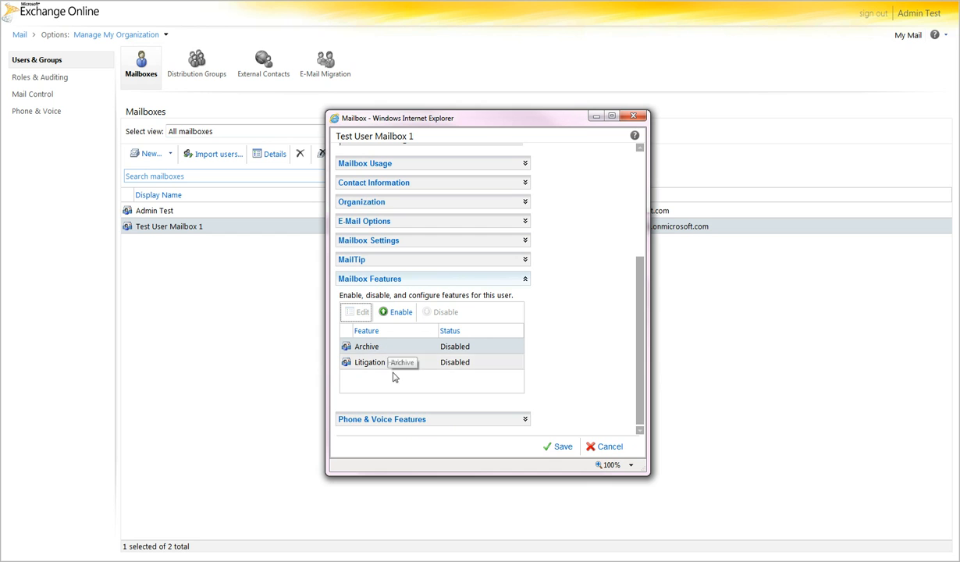
mouse_move(407, 369)
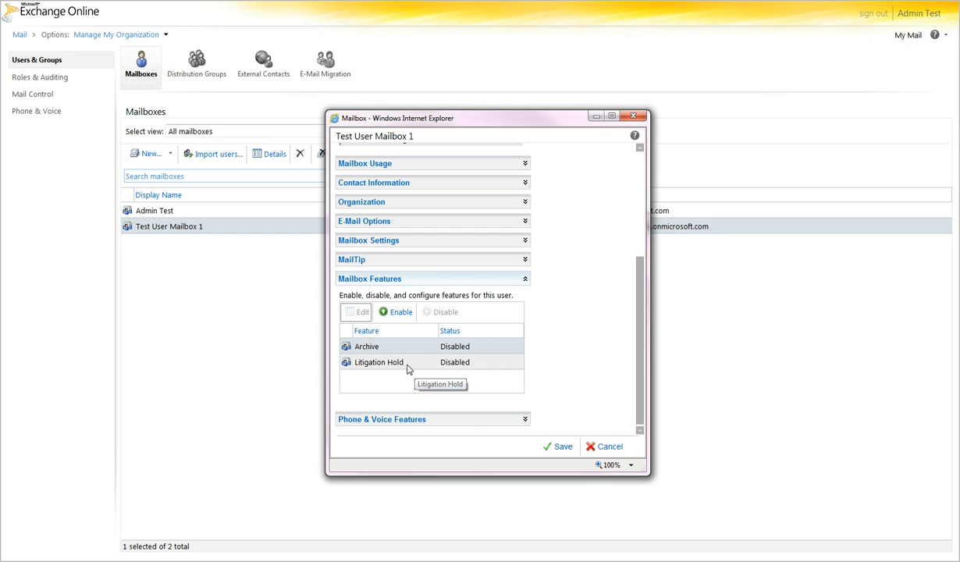
mouse_move(387, 347)
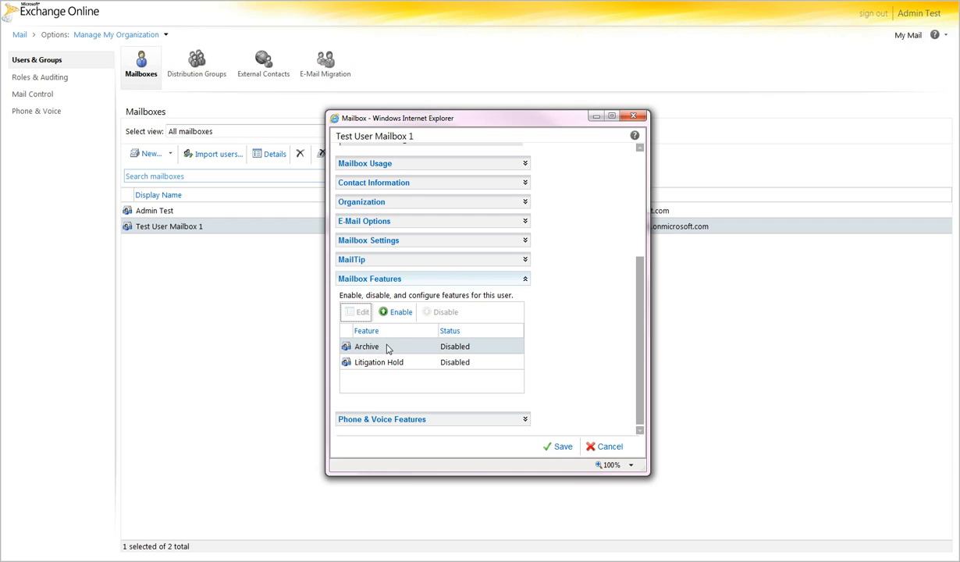
mouse_move(370, 364)
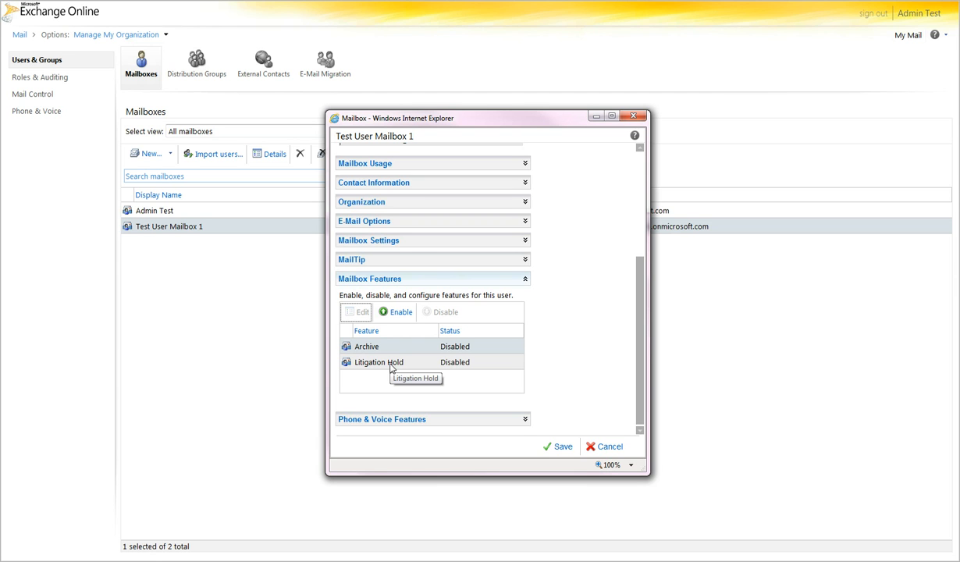
mouse_move(384, 347)
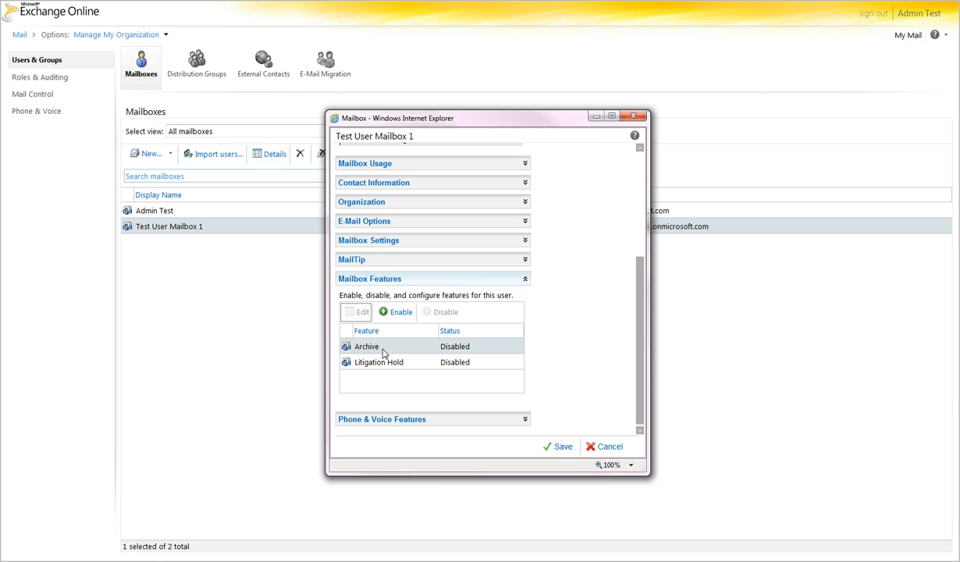
mouse_move(403, 350)
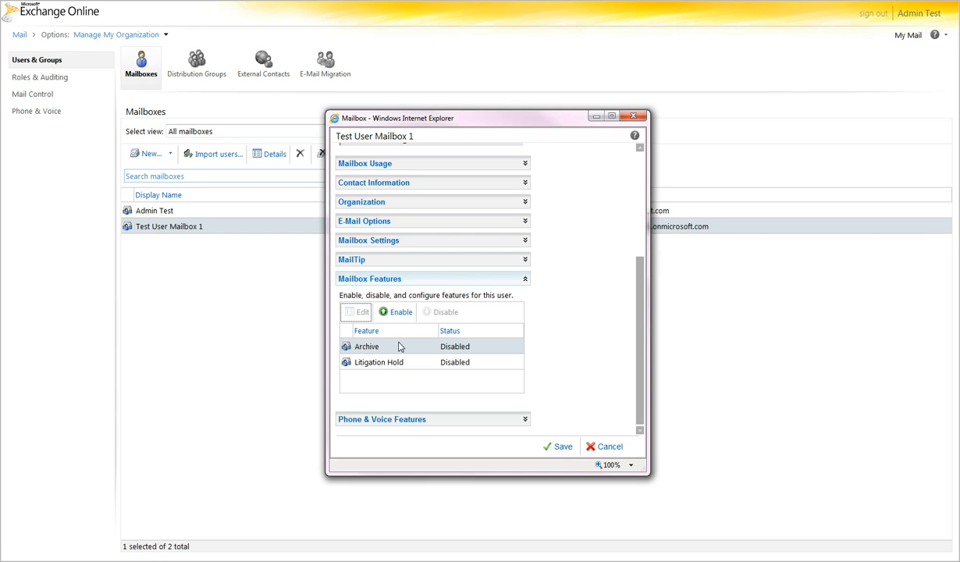
mouse_move(398, 346)
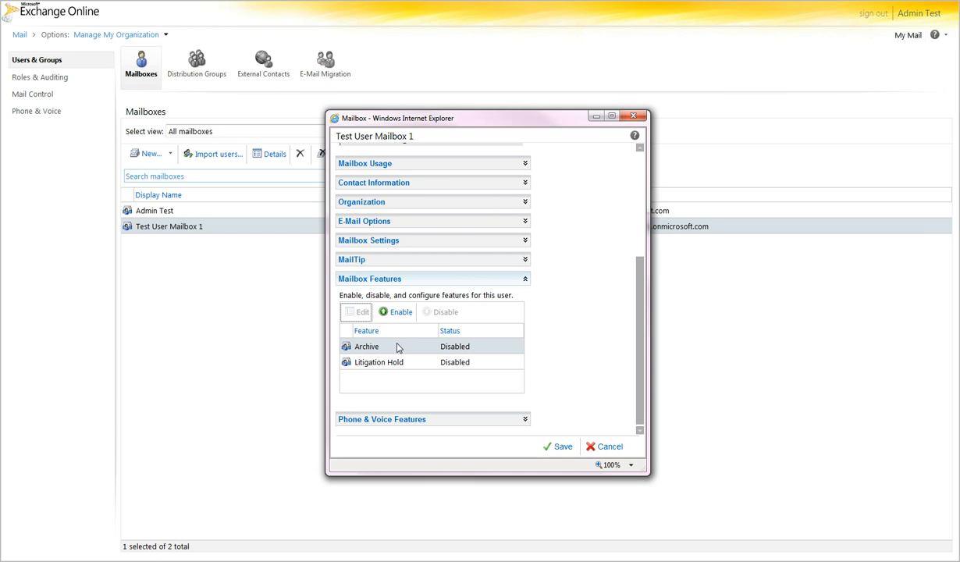
mouse_move(391, 348)
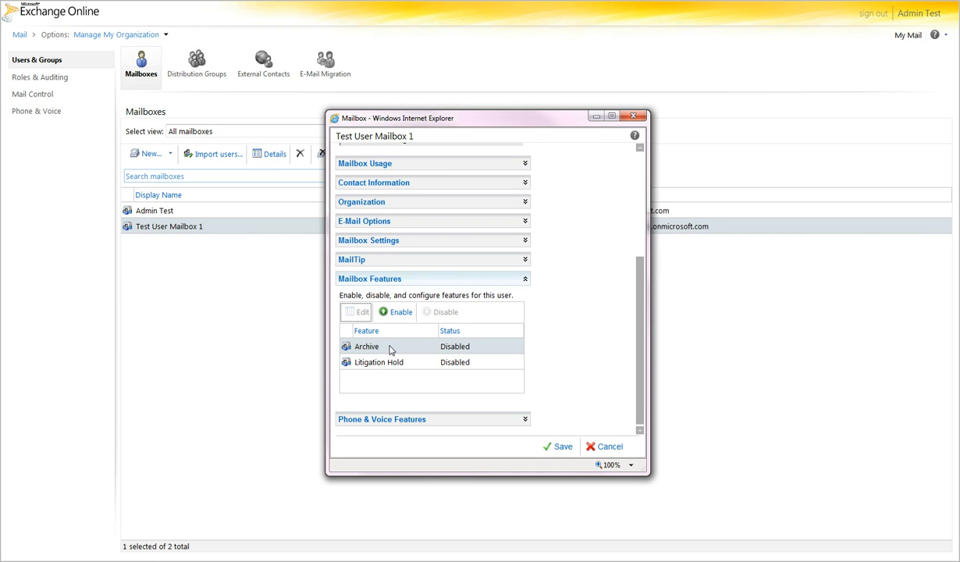
mouse_move(384, 352)
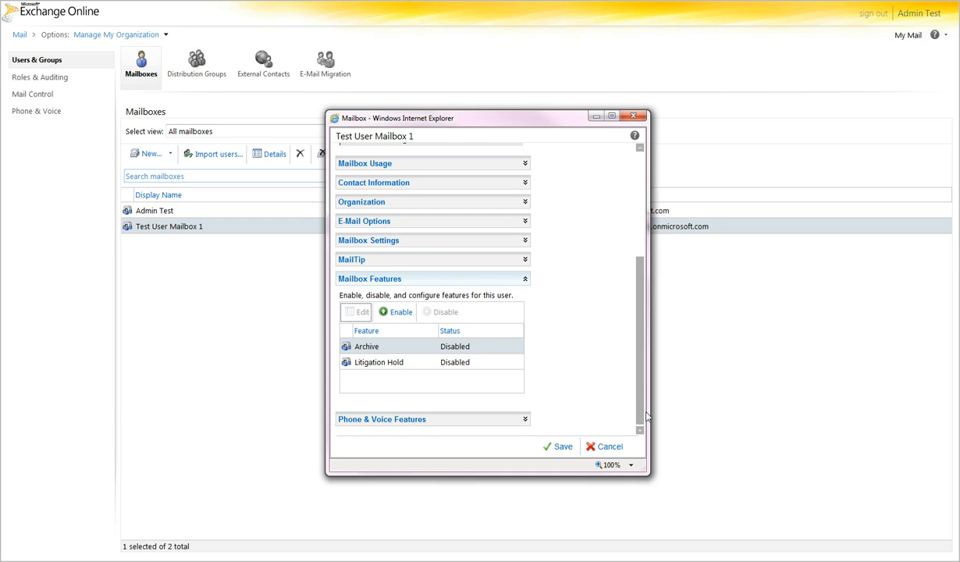
mouse_move(600, 359)
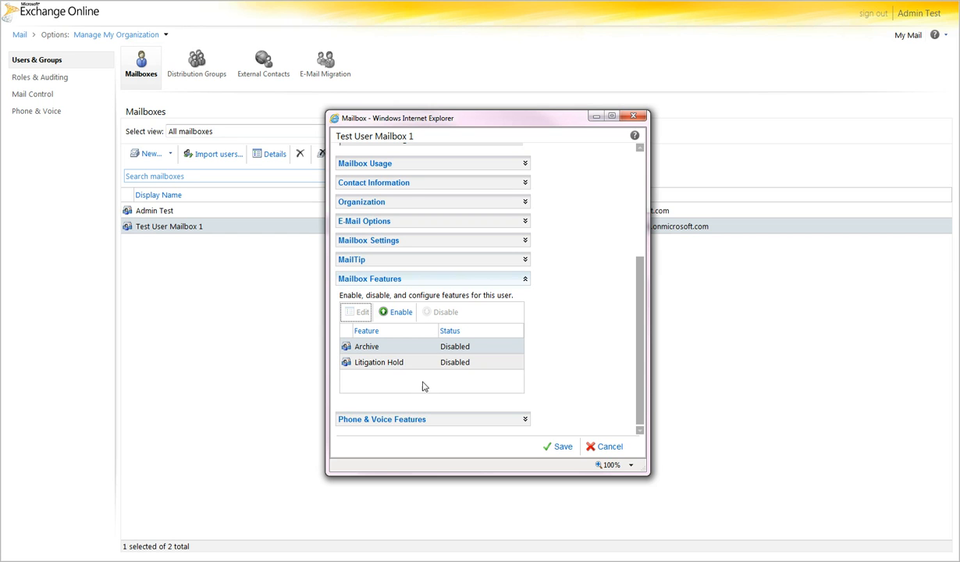
mouse_move(506, 423)
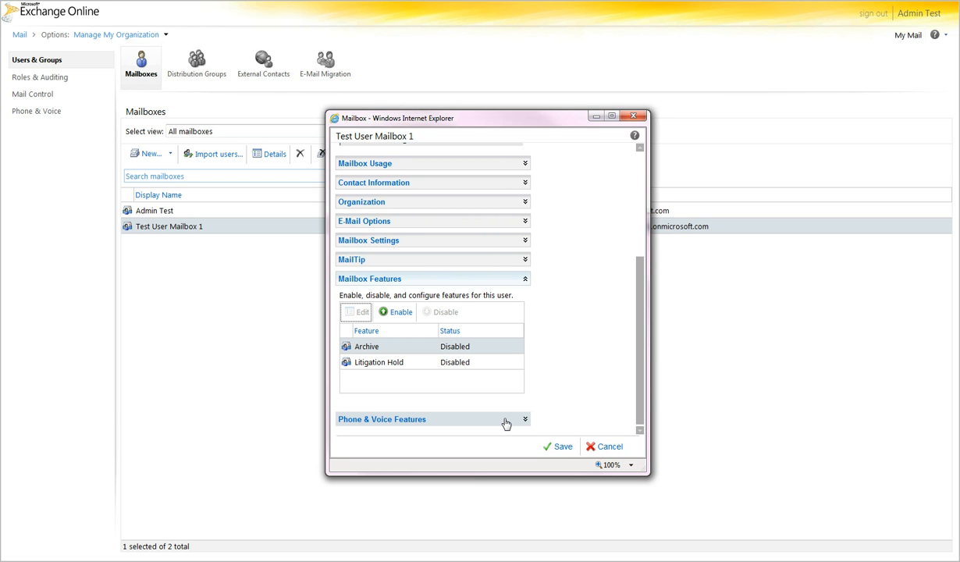
mouse_move(506, 423)
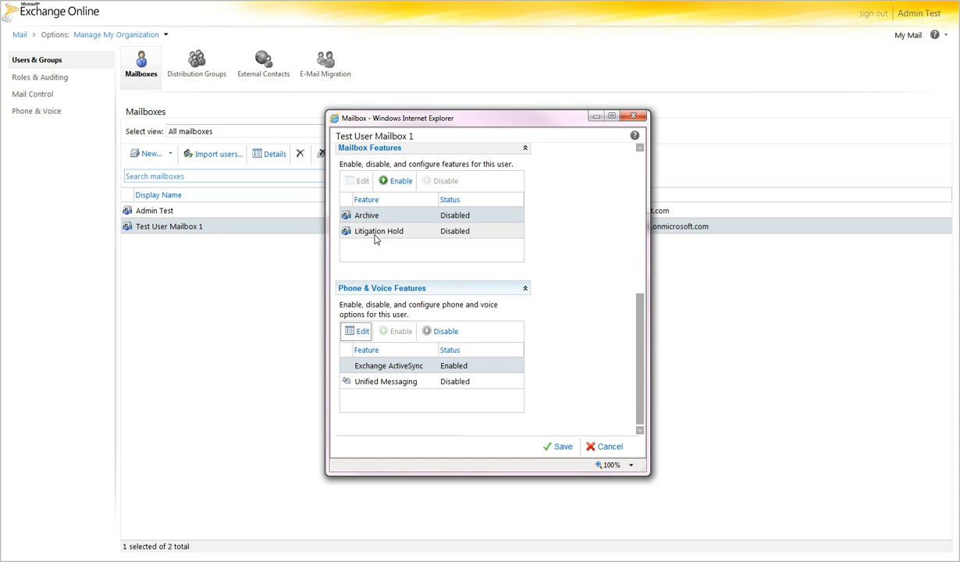
mouse_move(396, 217)
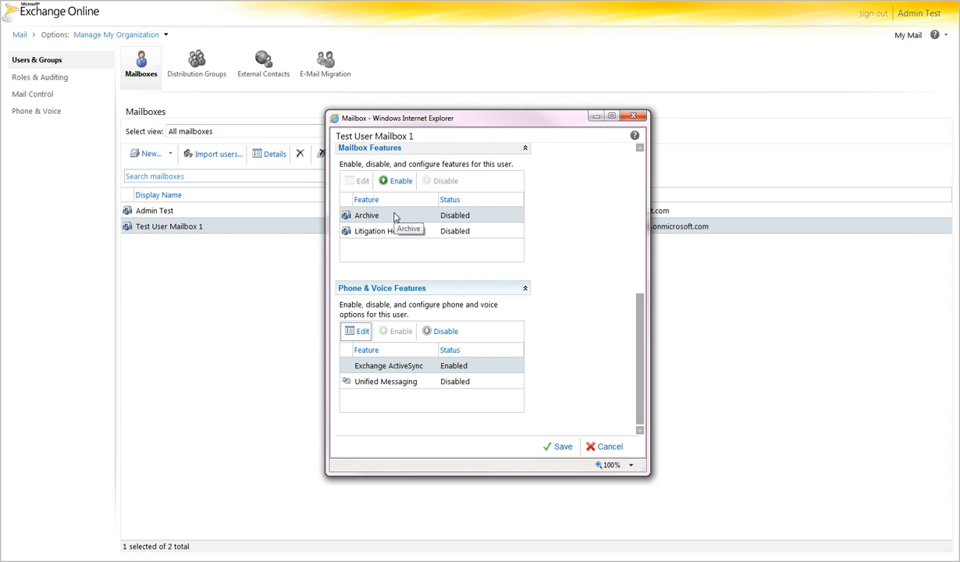
mouse_move(574, 406)
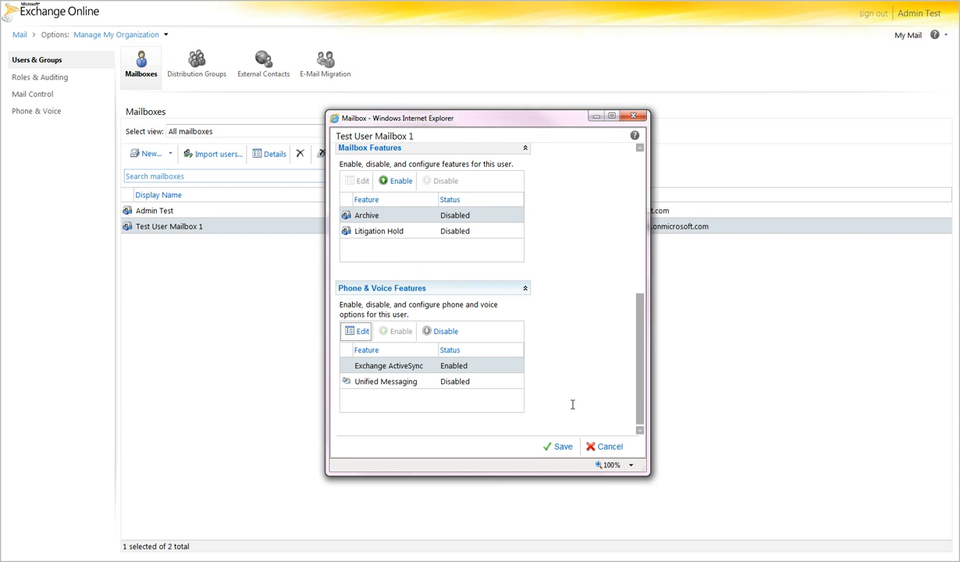
mouse_move(588, 409)
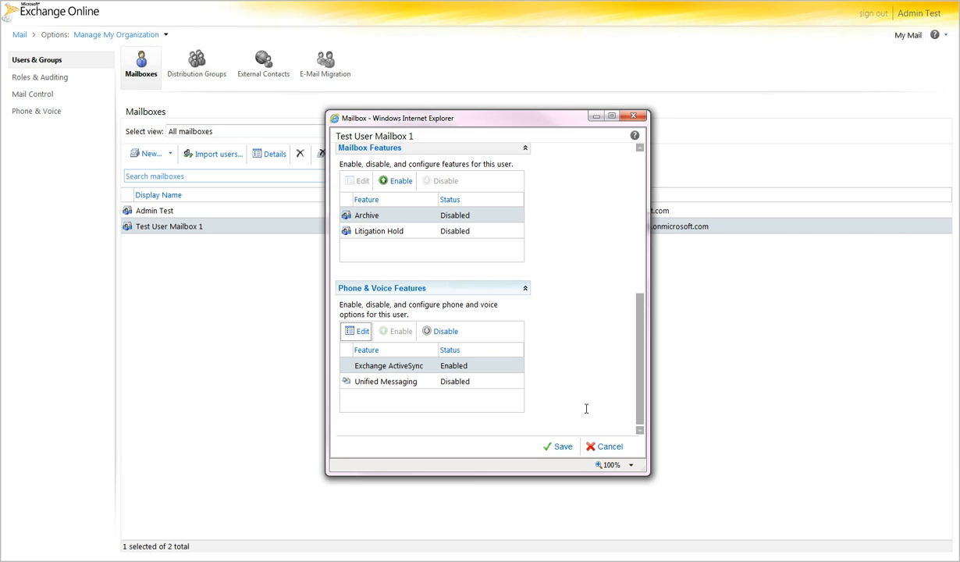
mouse_move(344, 368)
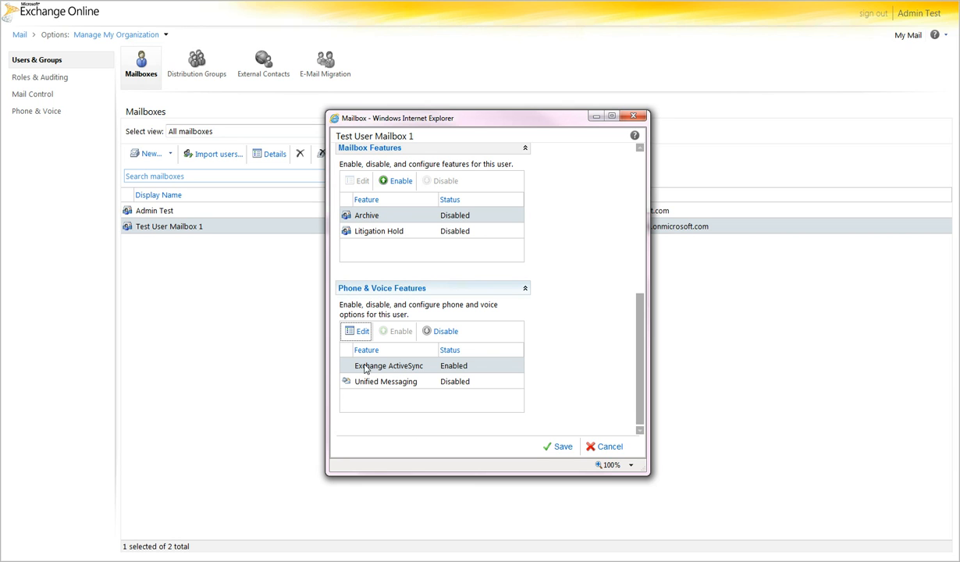
mouse_move(366, 367)
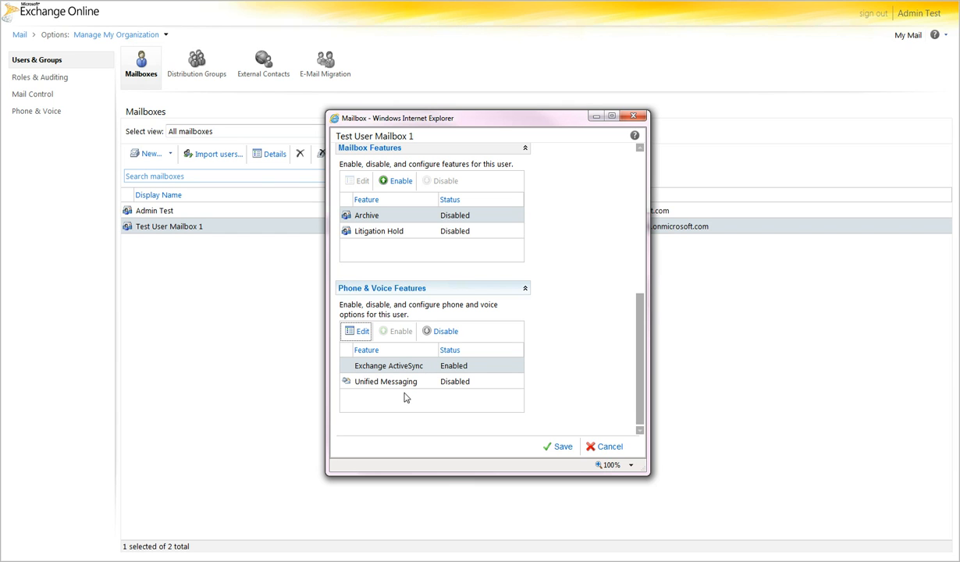
mouse_move(388, 388)
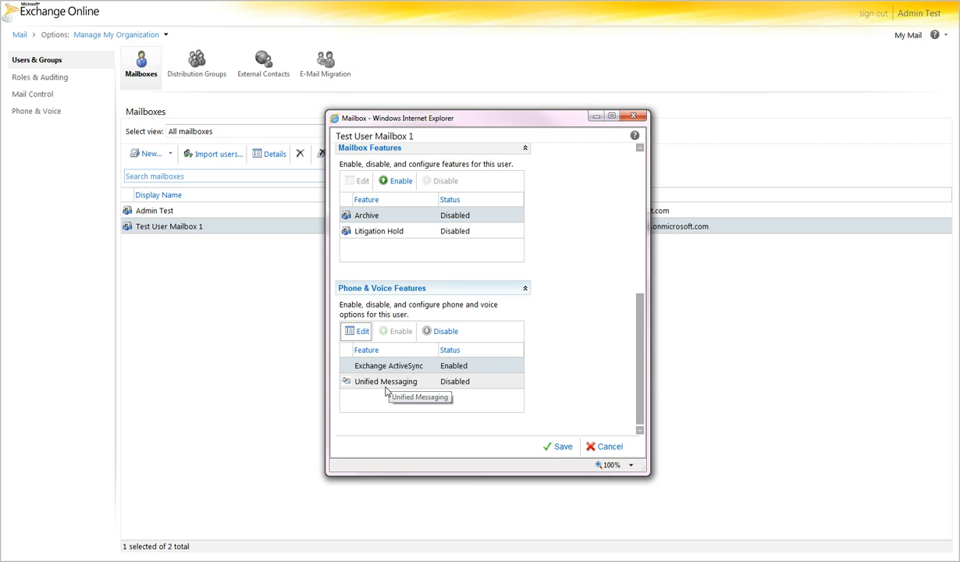
mouse_move(567, 374)
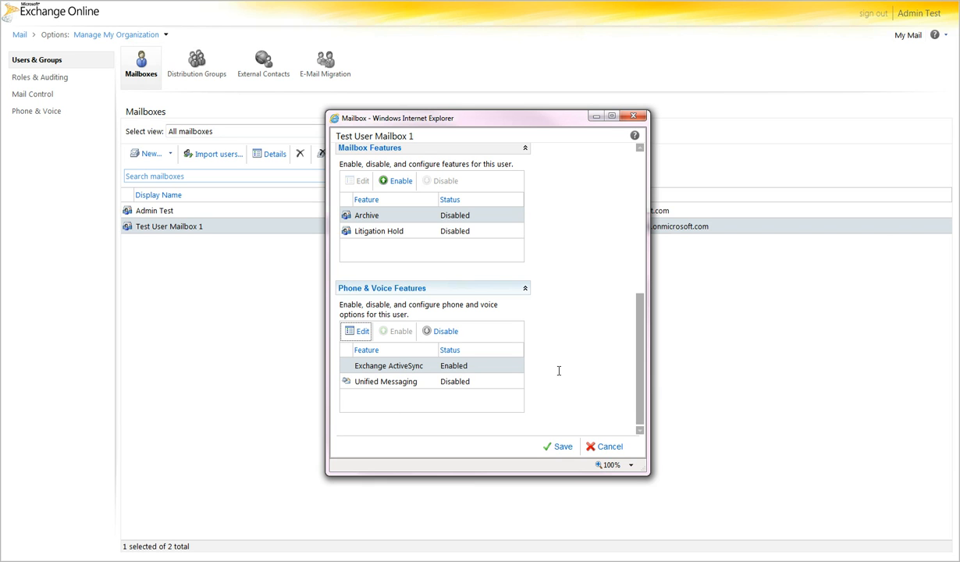
mouse_move(559, 372)
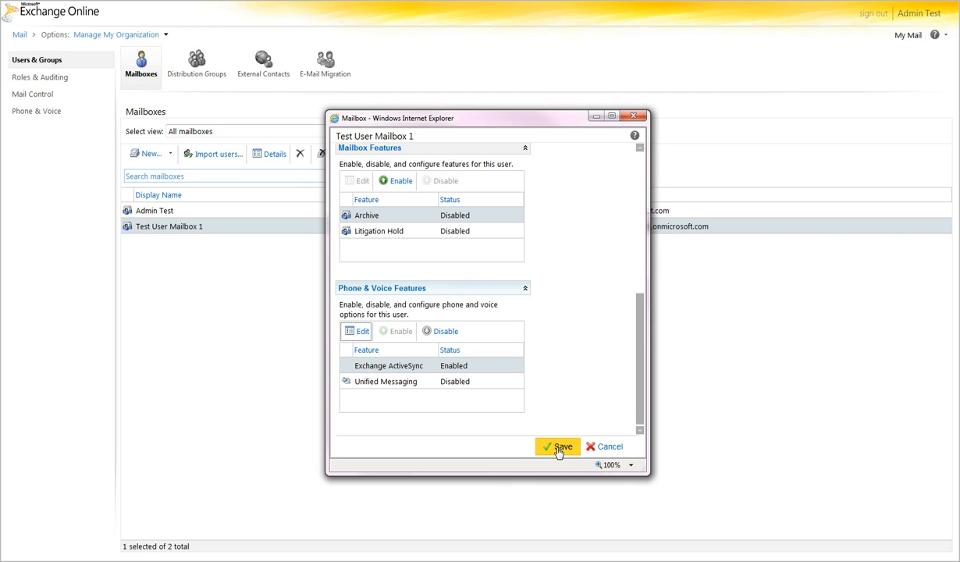
Save the mailbox feature settings and begin importing users from a CSV.
click(559, 446)
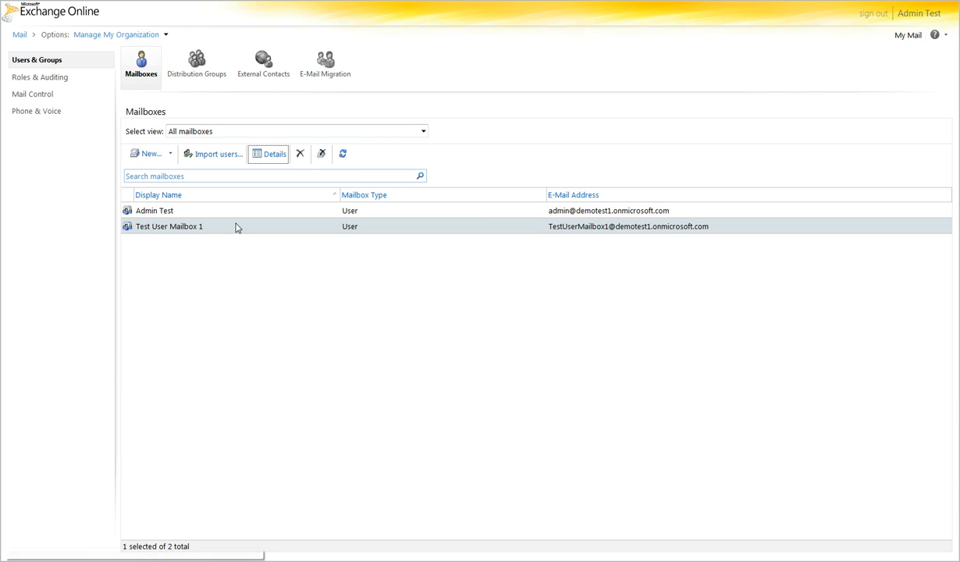
mouse_move(206, 165)
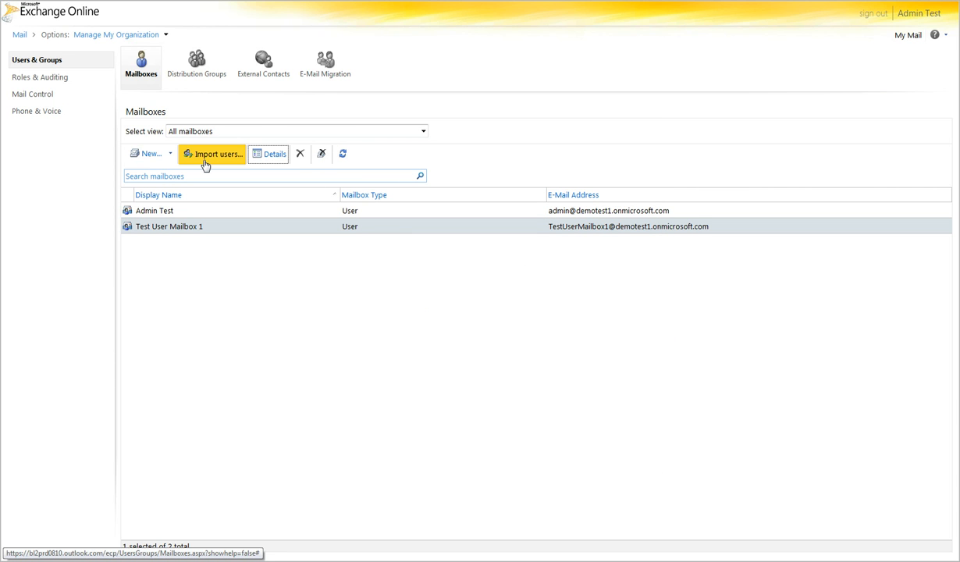
click(213, 155)
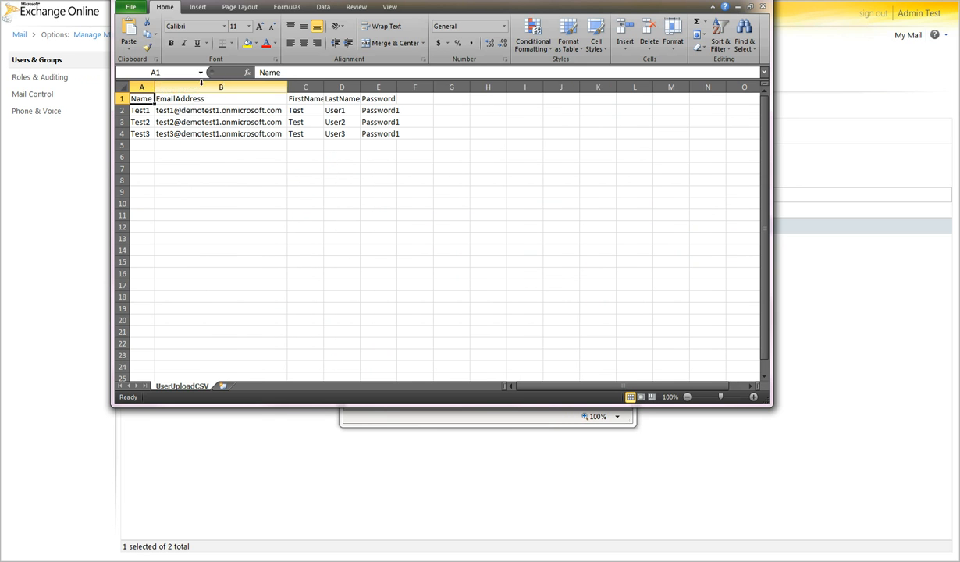
Check the EmailAddress, LastName and Password headings in UserUploadCSV, then close it.
click(218, 99)
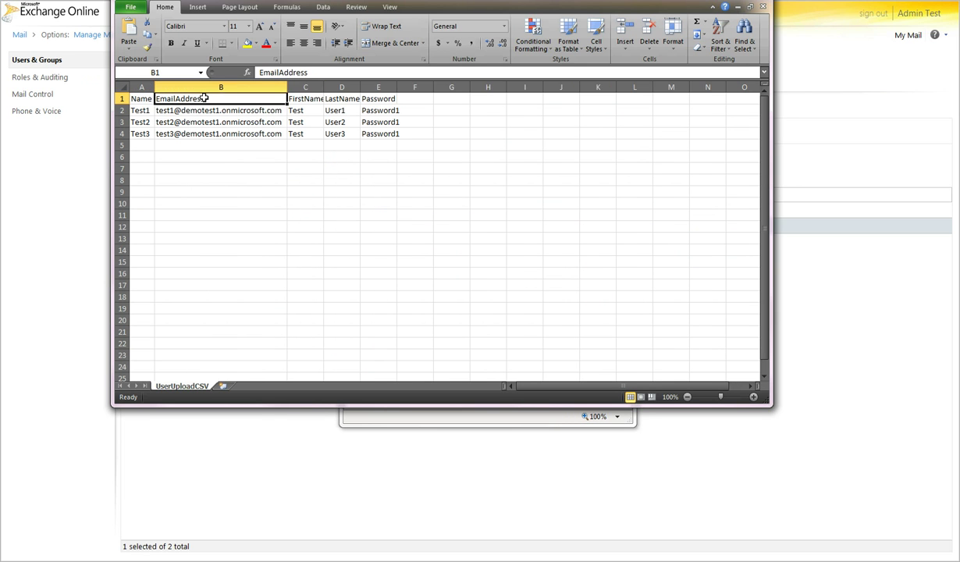
click(340, 99)
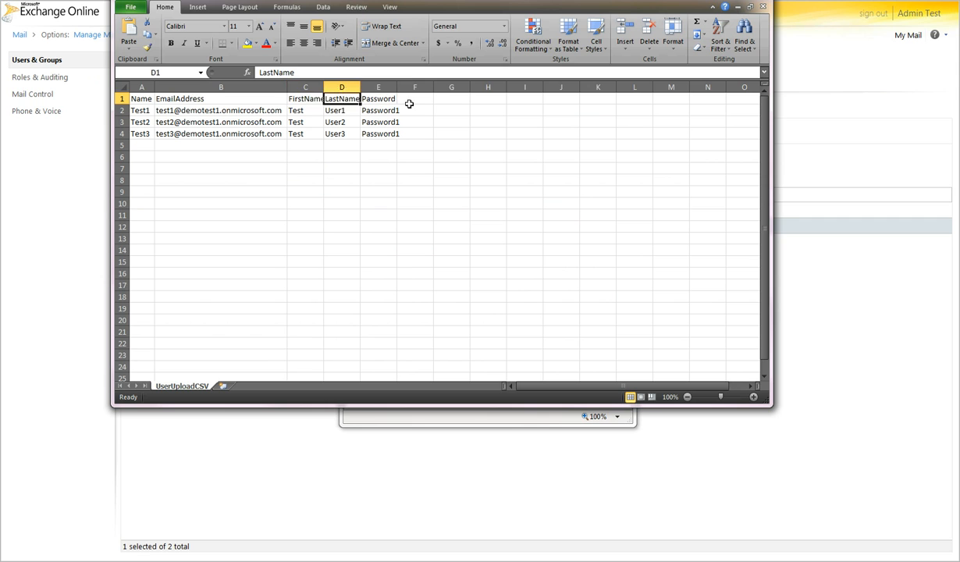
click(381, 98)
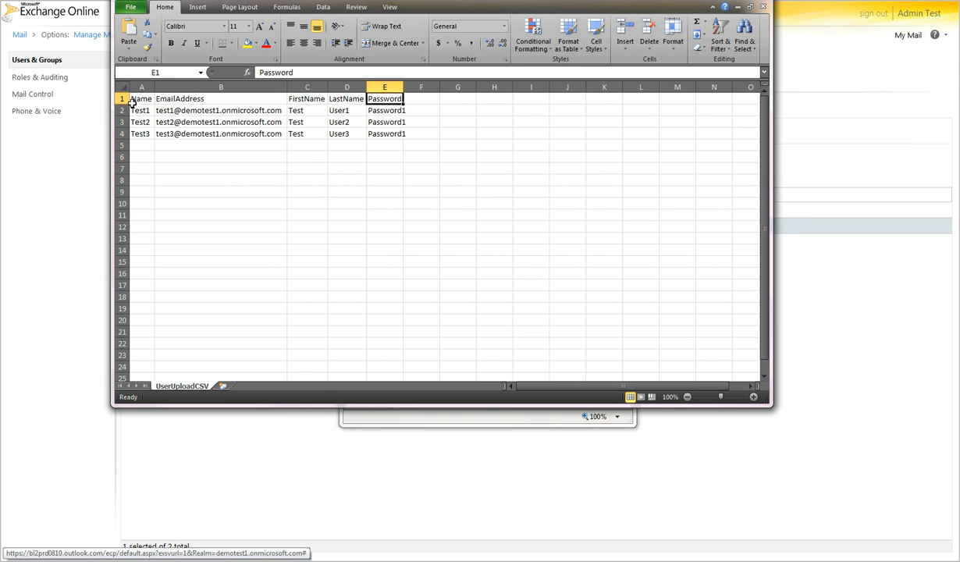
mouse_move(138, 109)
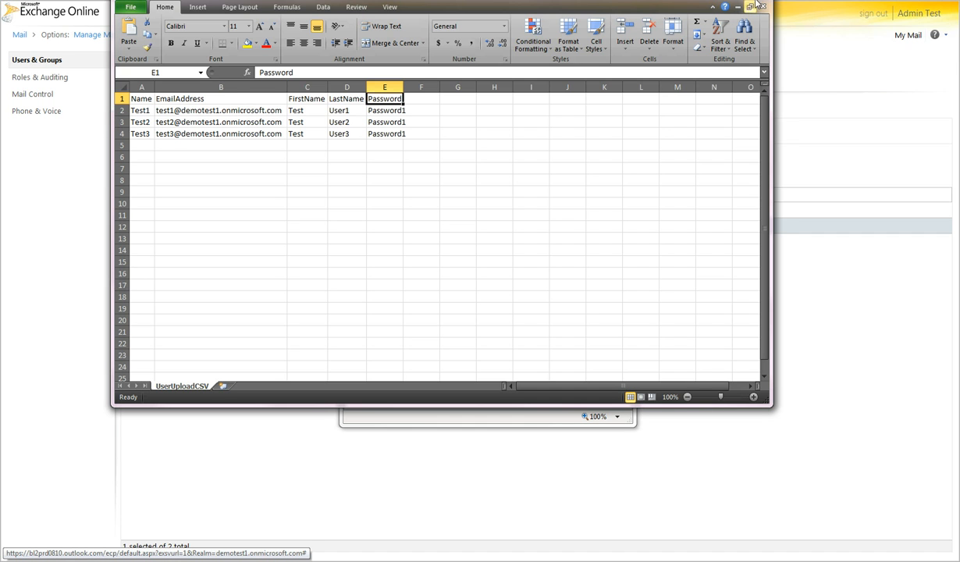
click(765, 6)
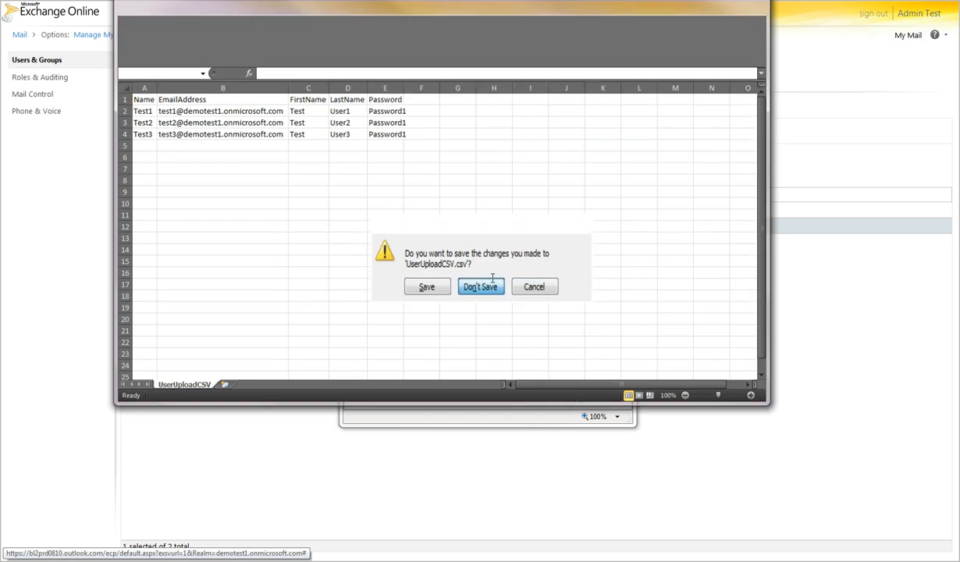
Discard the CSV changes, choose UserUploadCSV.csv, validate it and import its three users.
click(481, 287)
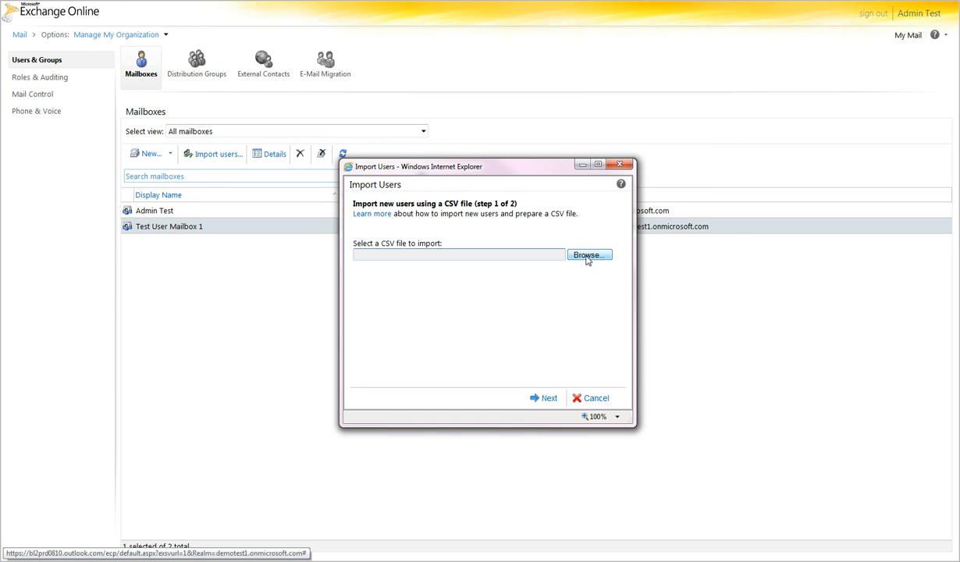
click(588, 254)
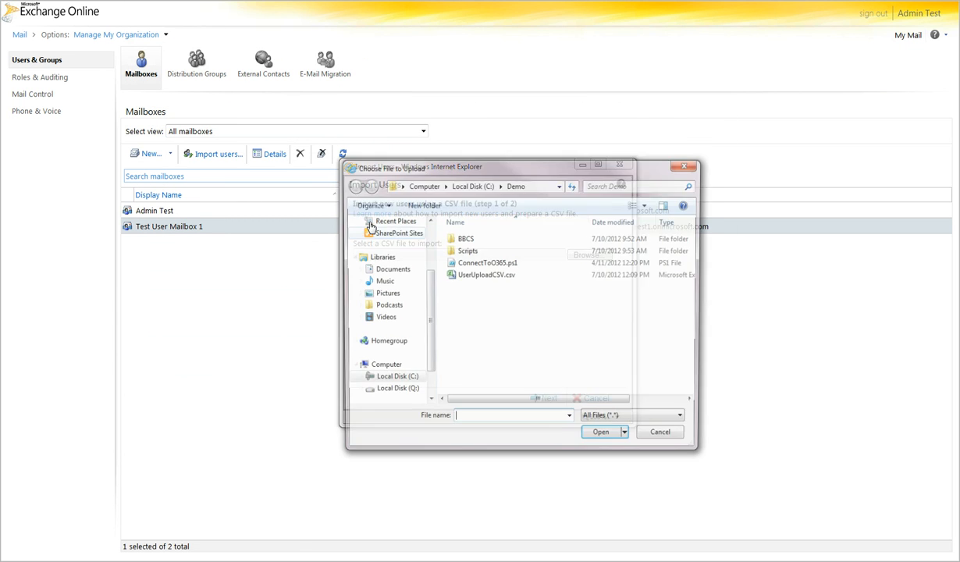
double_click(487, 275)
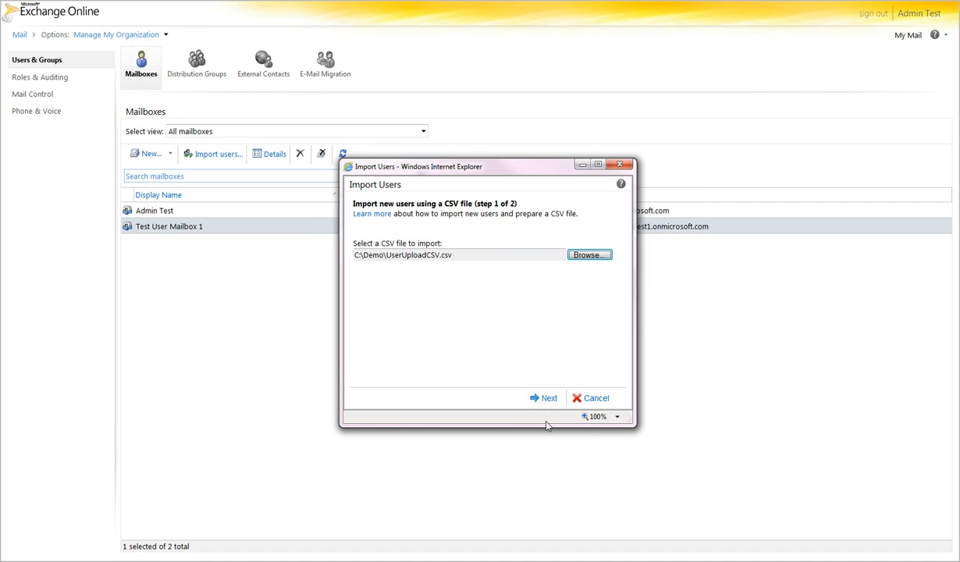
click(550, 398)
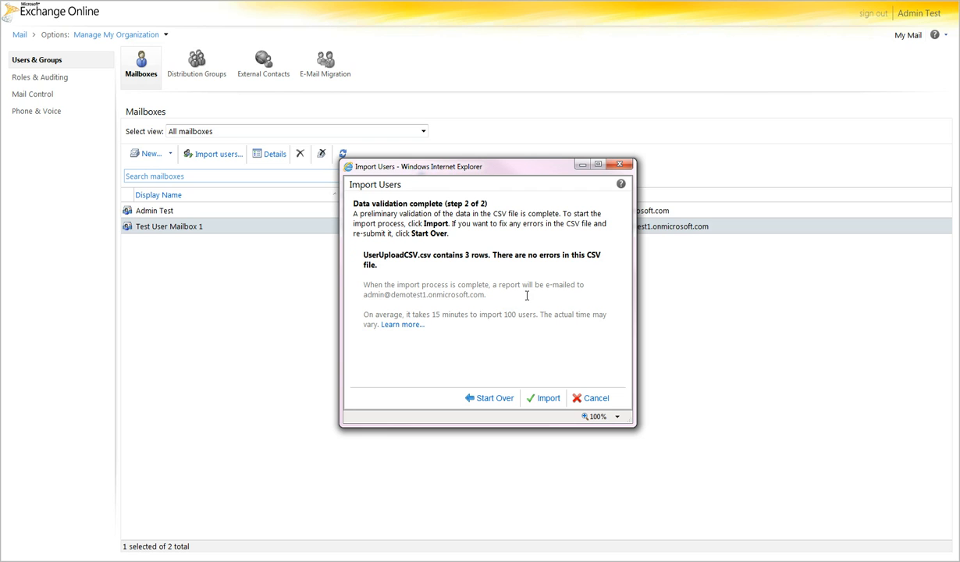
mouse_move(527, 300)
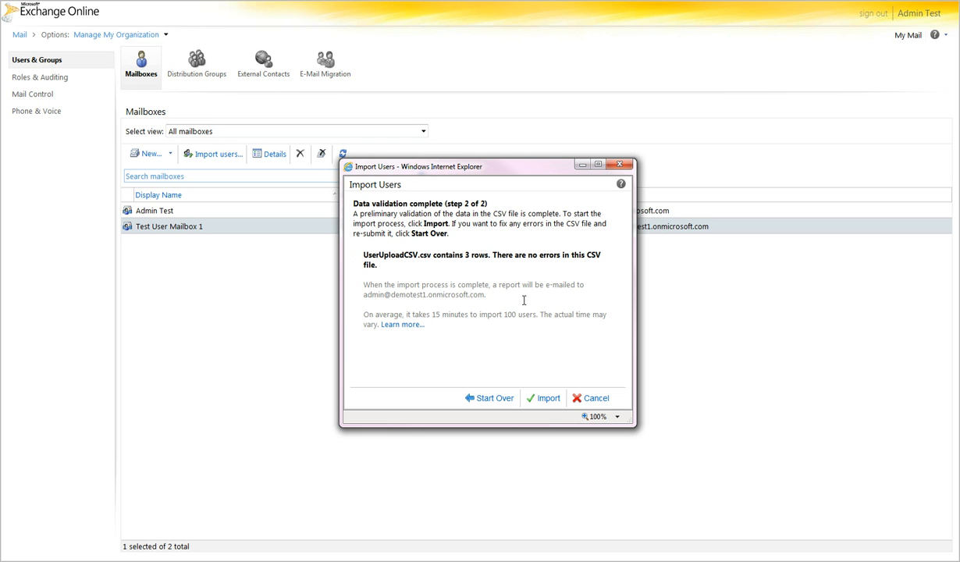
mouse_move(520, 305)
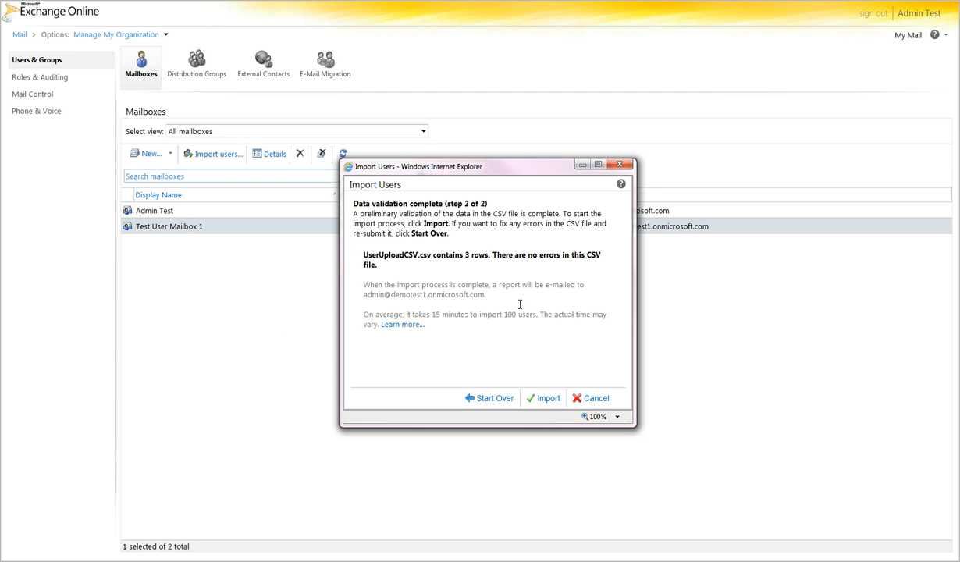
mouse_move(514, 352)
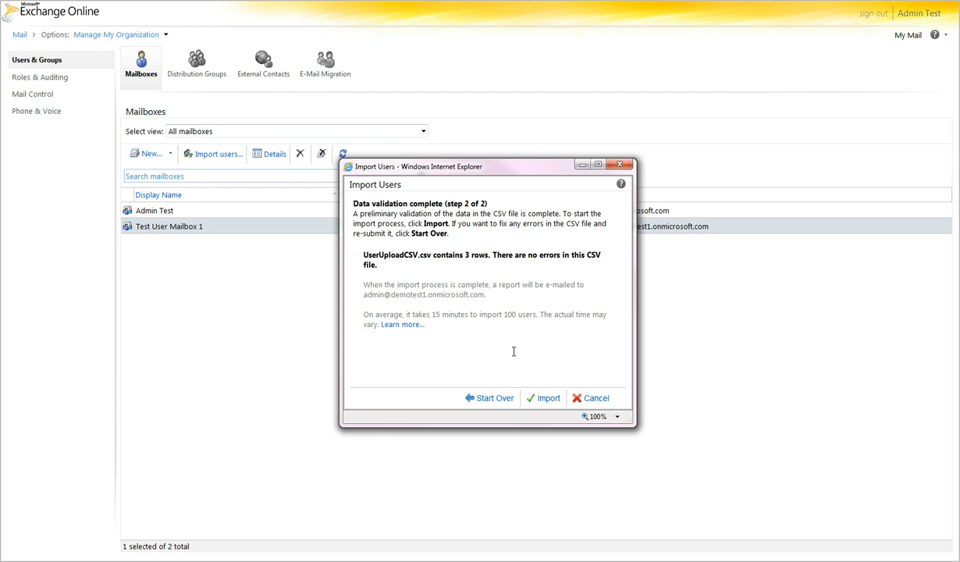
mouse_move(389, 306)
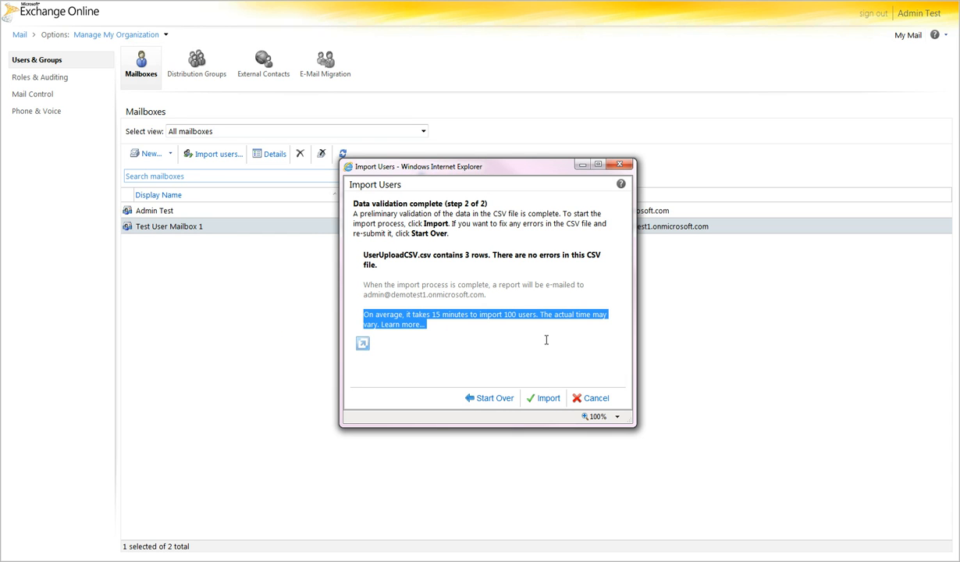
mouse_move(544, 340)
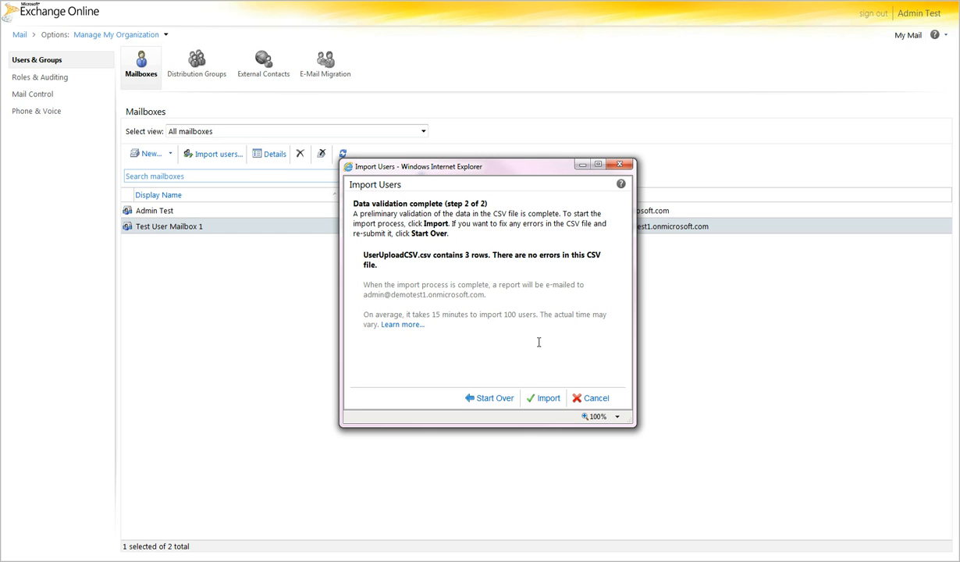
mouse_move(550, 399)
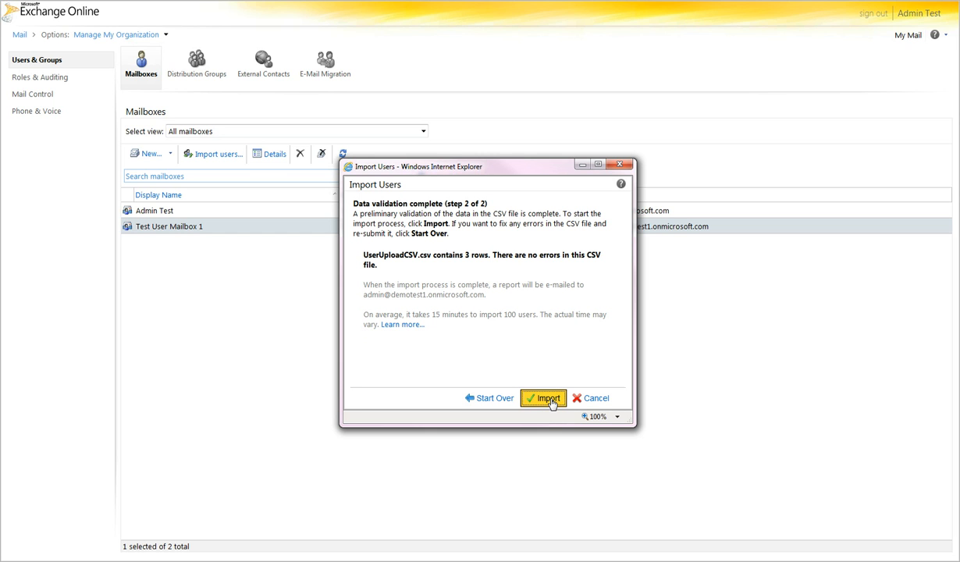
click(545, 398)
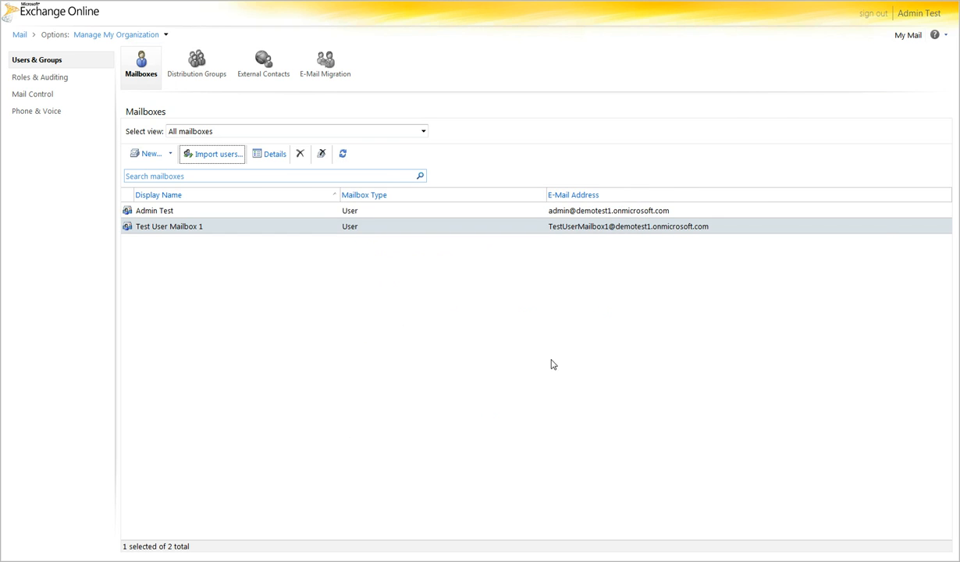
Show the Import in Progress status with 3 mailbox requests queued.
click(215, 154)
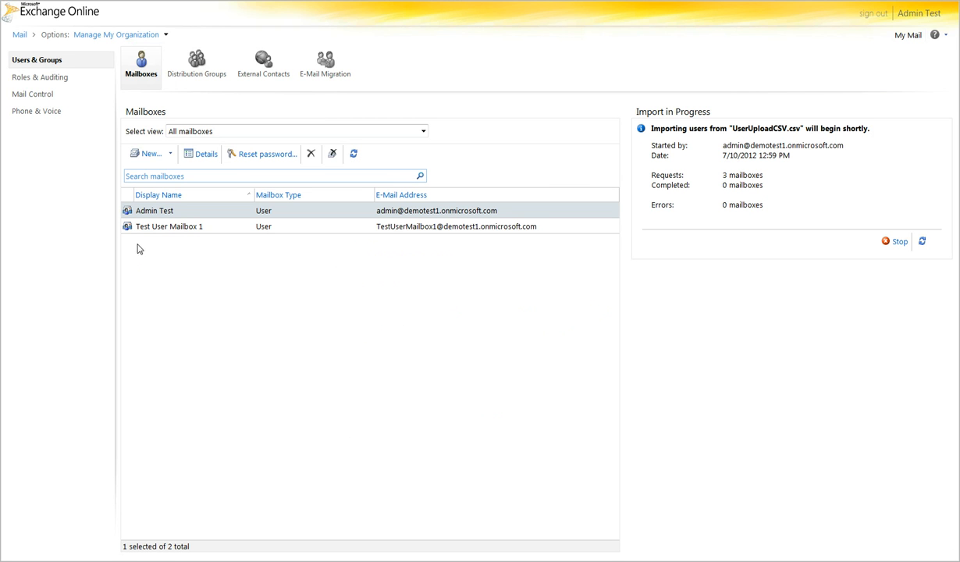
mouse_move(147, 292)
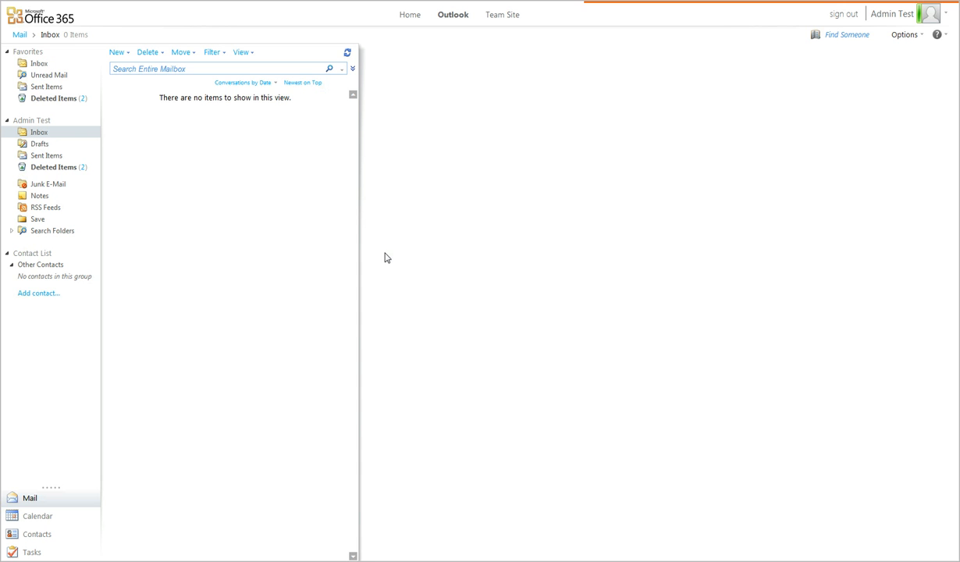
mouse_move(391, 263)
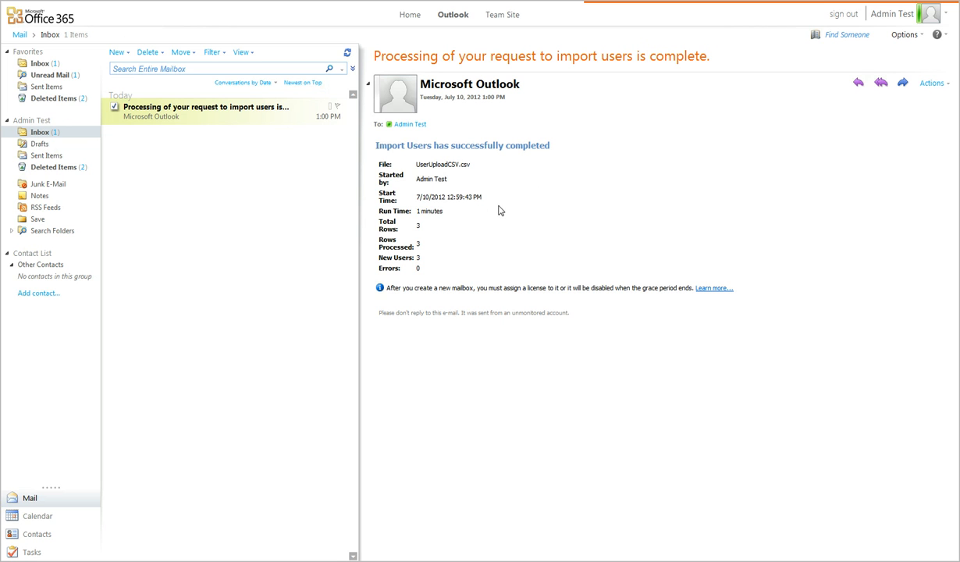
mouse_move(381, 272)
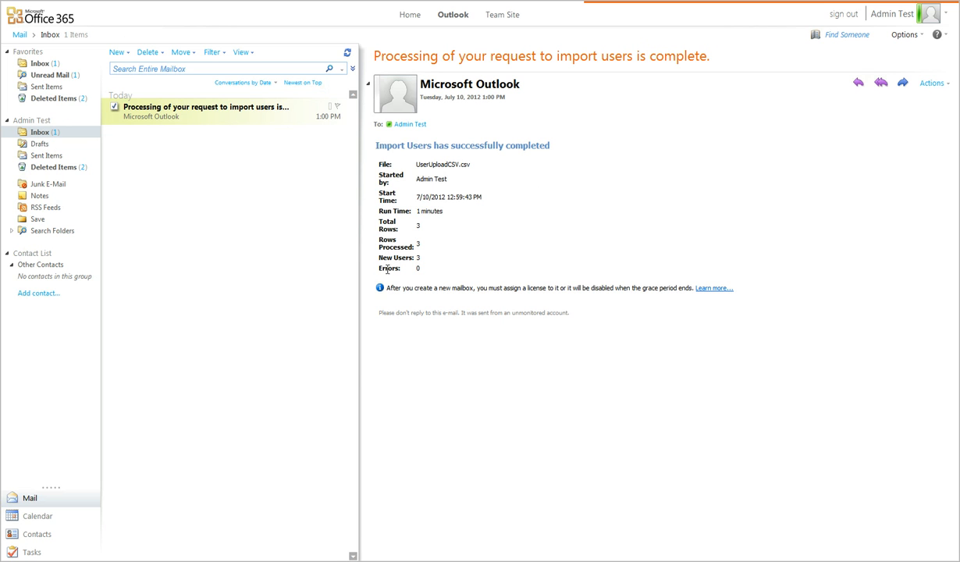
Read the import-complete email confirming 3 new users with 0 errors.
double_click(394, 258)
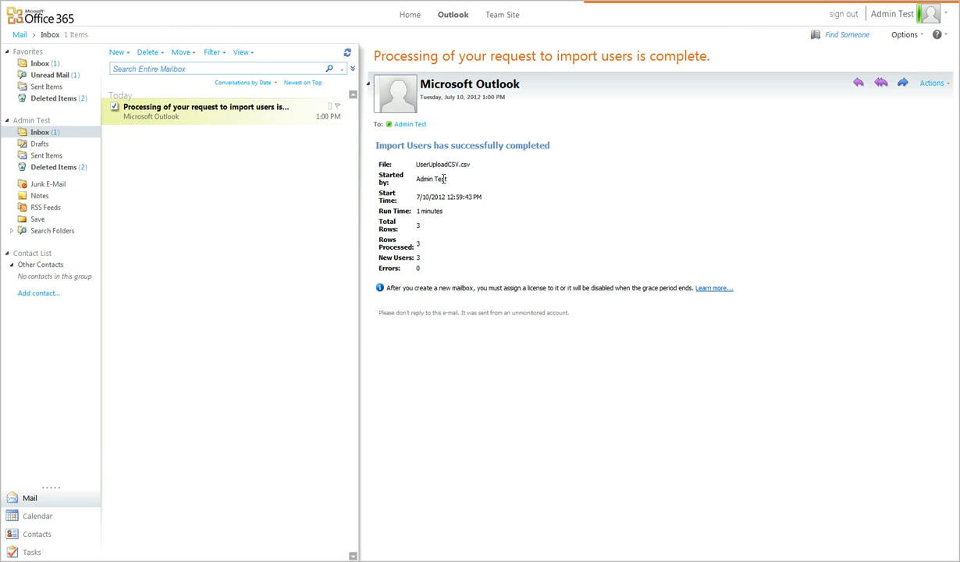
mouse_move(511, 227)
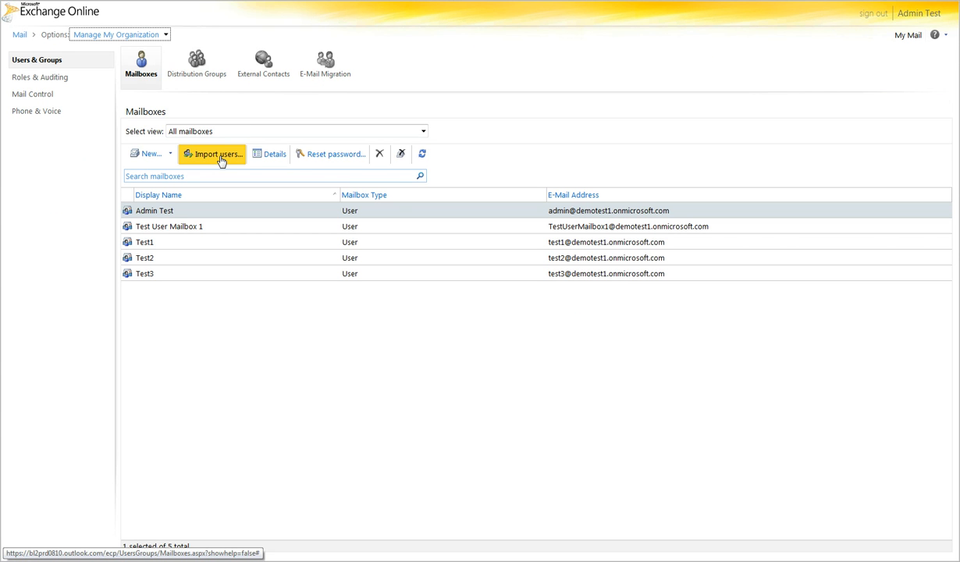
mouse_move(222, 160)
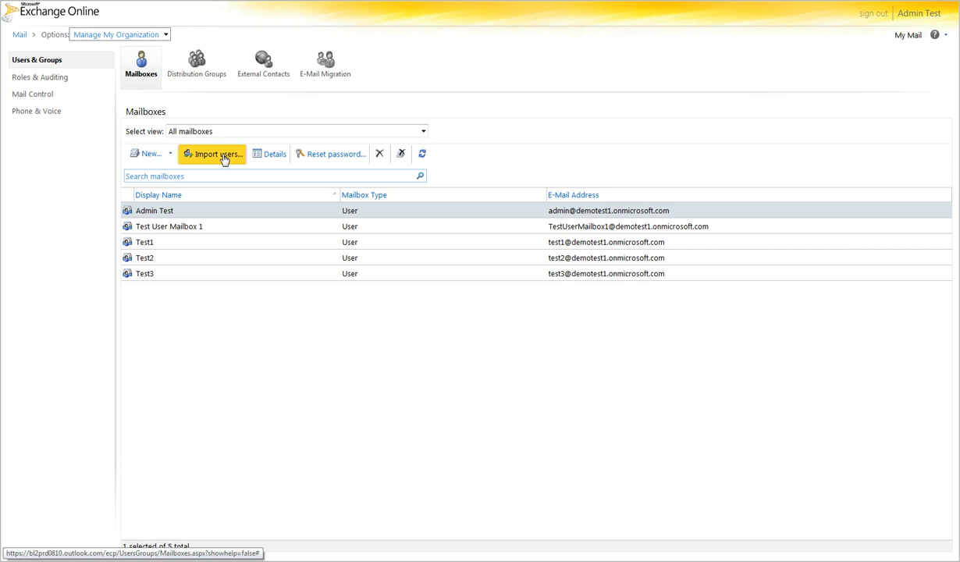
Choose UserUploadCSV.csv again, validate it and start a second import.
click(212, 155)
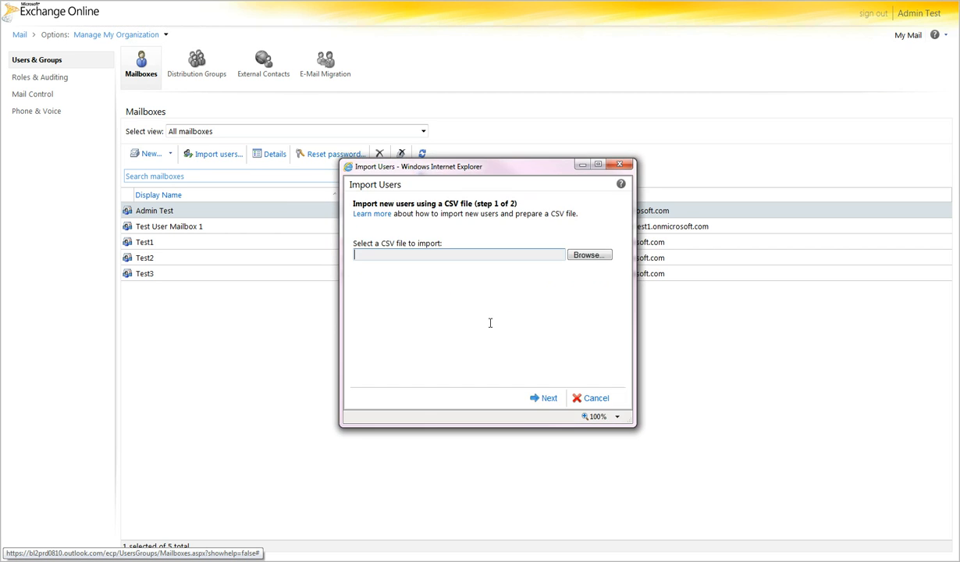
click(589, 255)
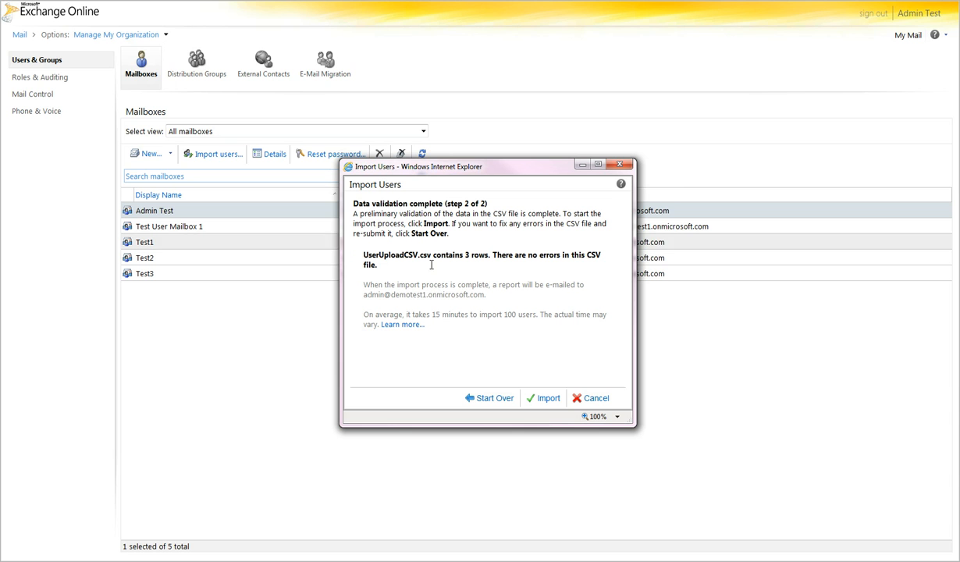
click(548, 398)
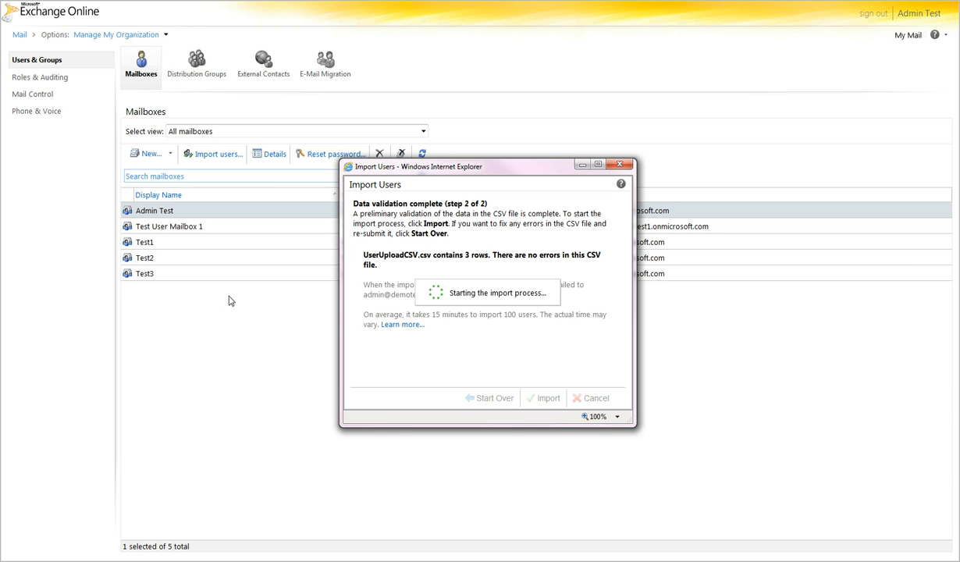
click(548, 398)
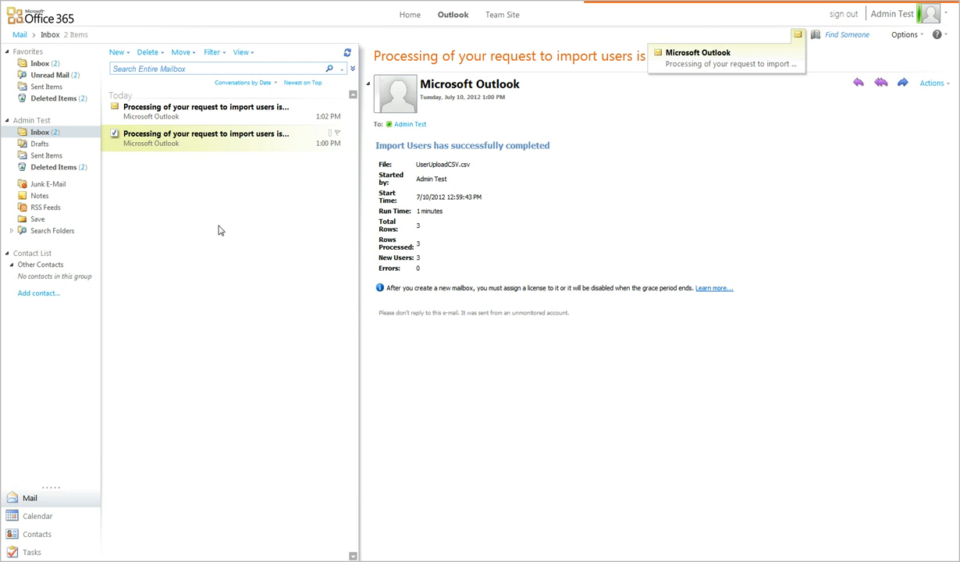
Read the newest import report of three failed rows and download ImportErrors.csv.
click(208, 106)
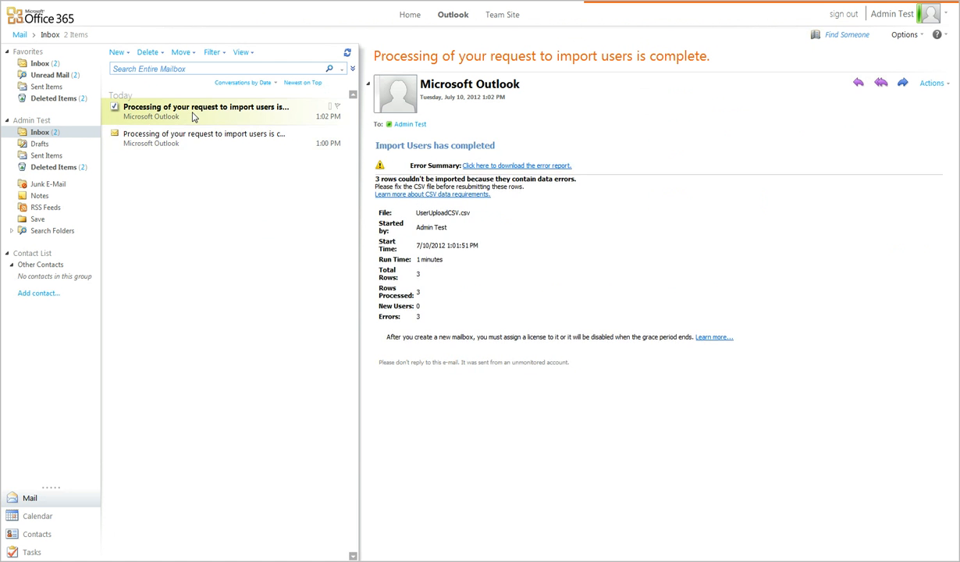
click(207, 111)
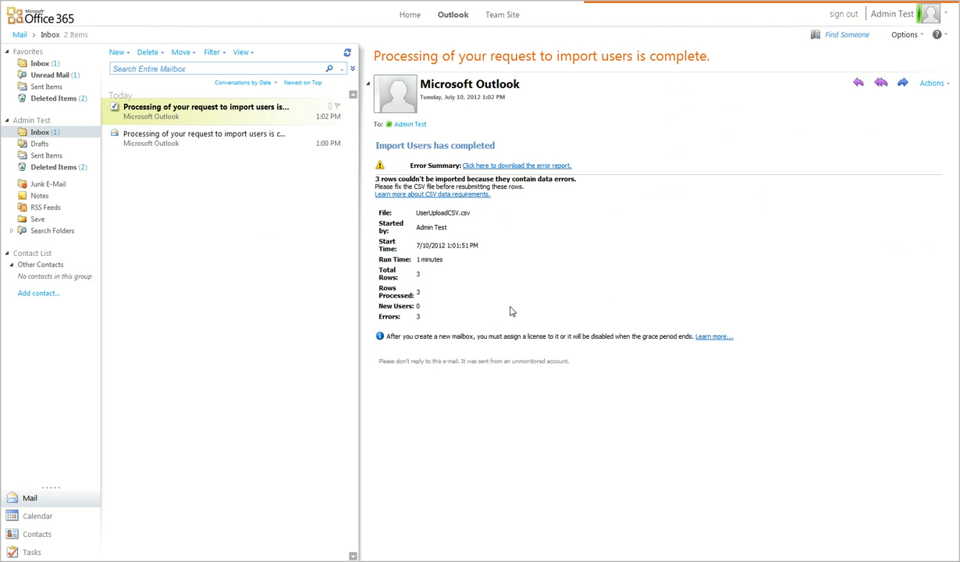
double_click(390, 317)
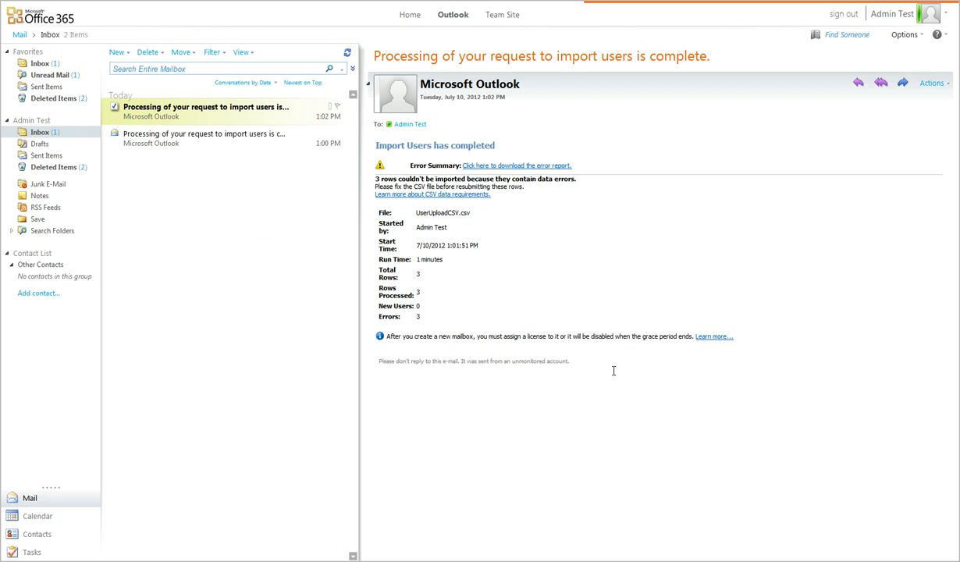
mouse_move(411, 203)
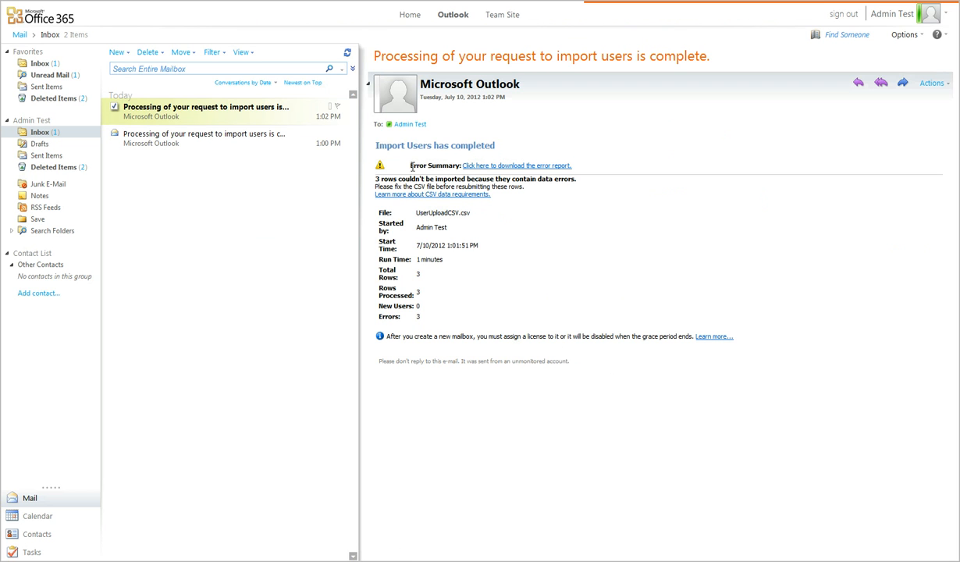
click(524, 165)
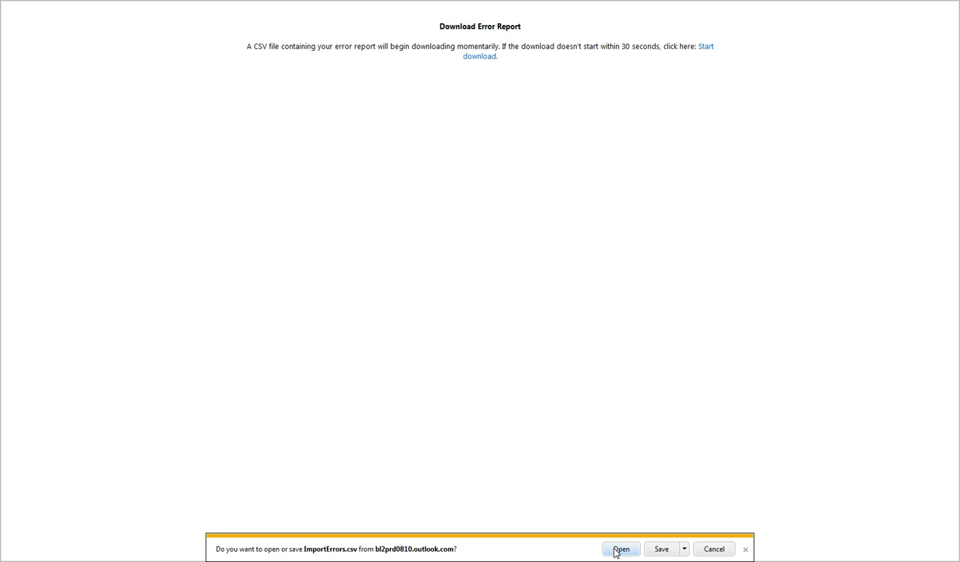
Open the downloaded ImportErrors.csv report from the download notification bar.
click(623, 550)
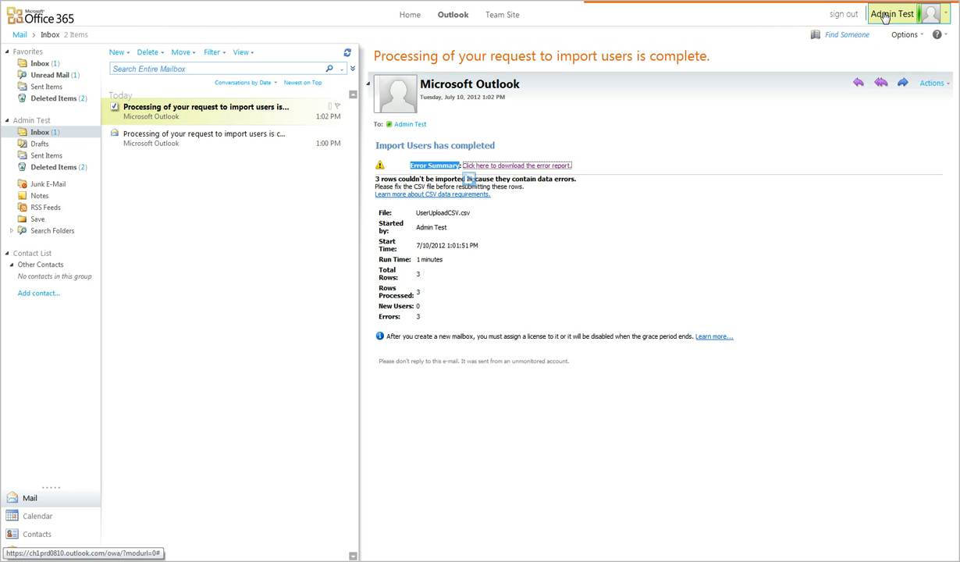
Go from account options to the full admin settings and bring up the Users list.
click(903, 34)
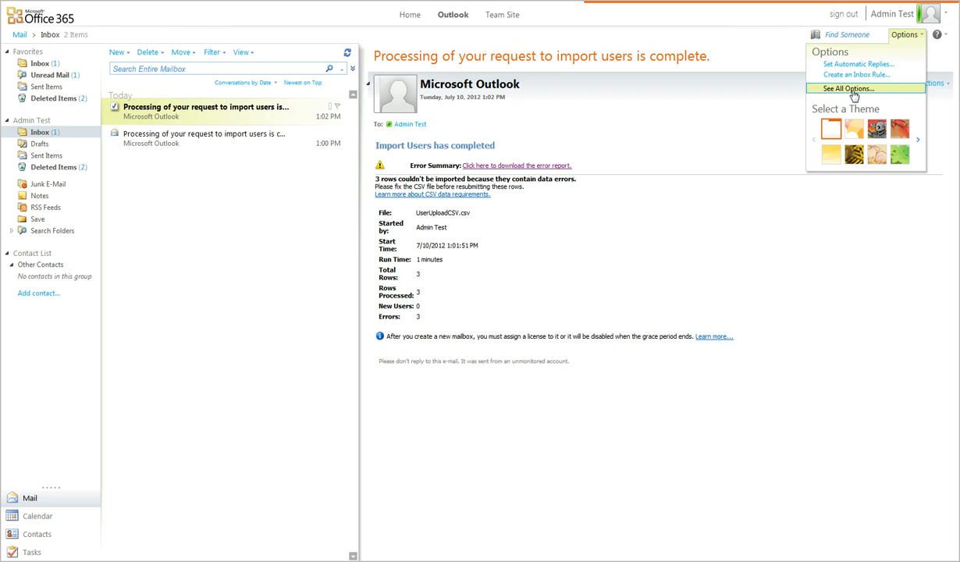
click(743, 189)
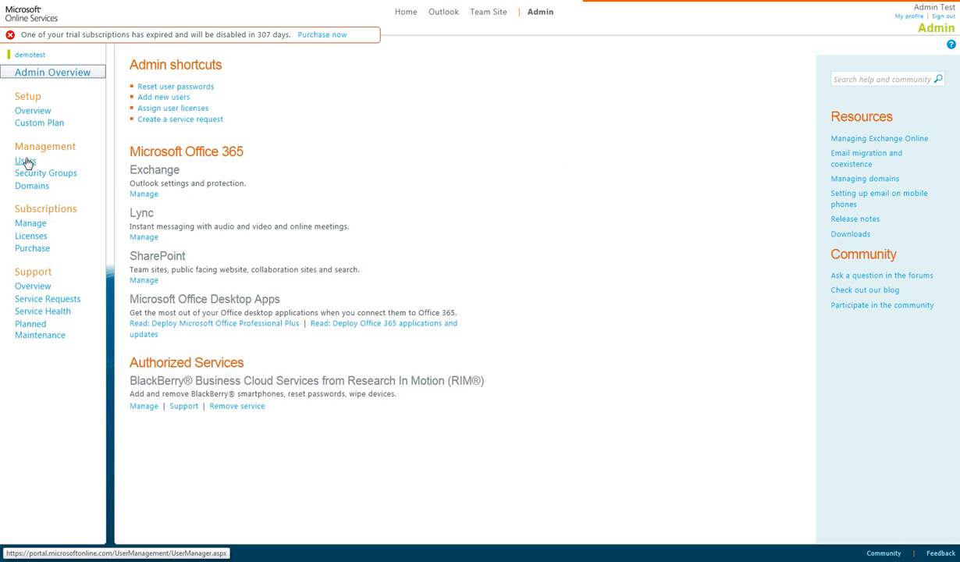
click(25, 161)
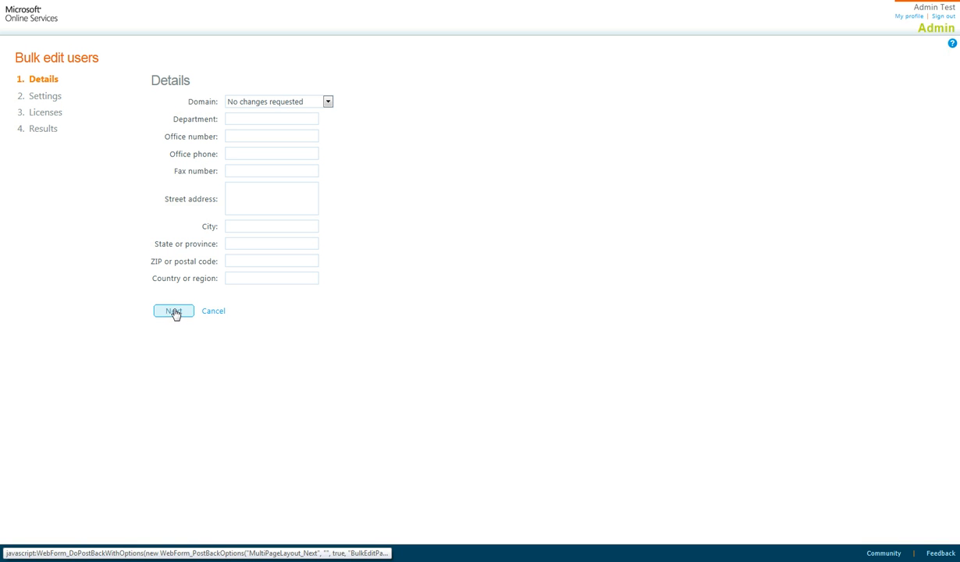
Leave Details unchanged, then set administrator role No and sign-in status Allowed.
click(171, 310)
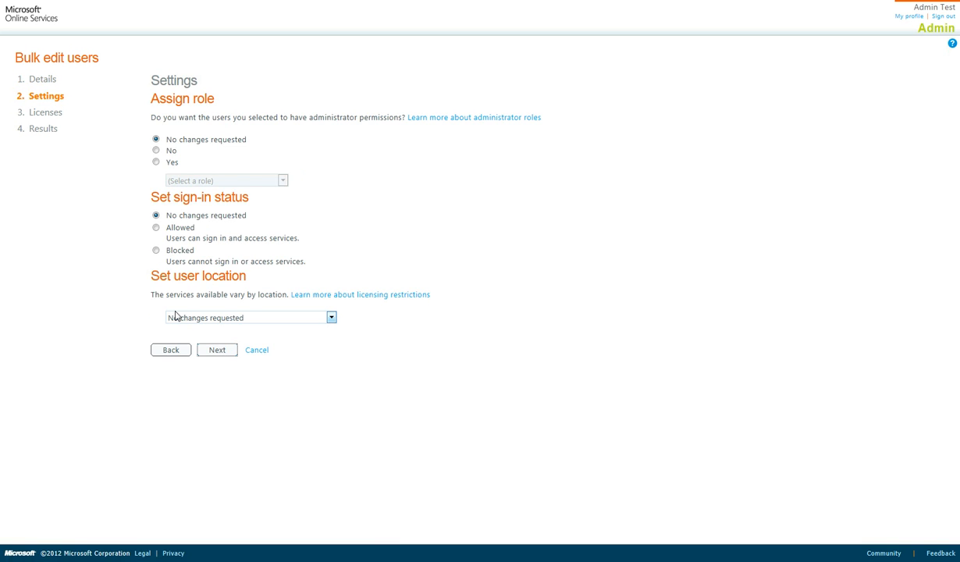
mouse_move(156, 150)
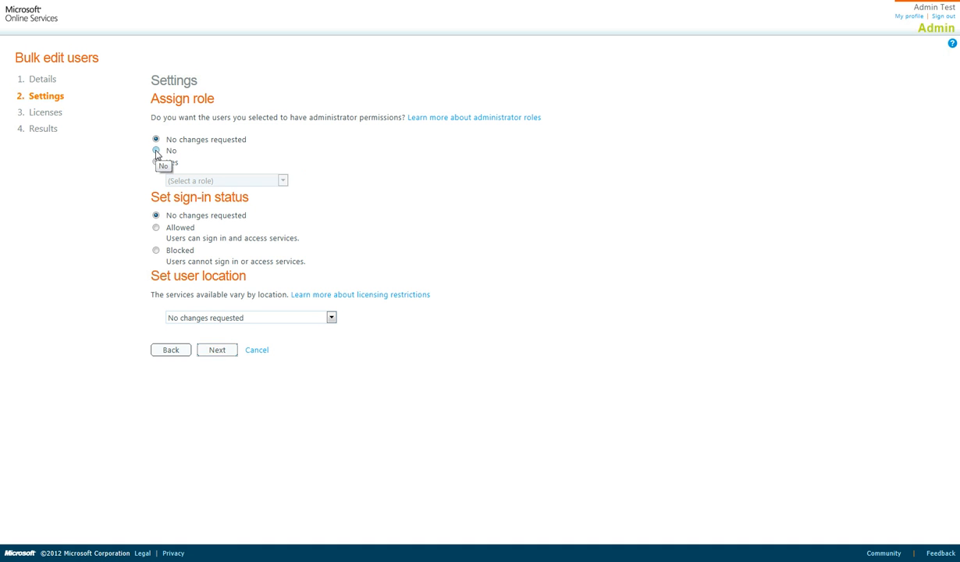
click(157, 150)
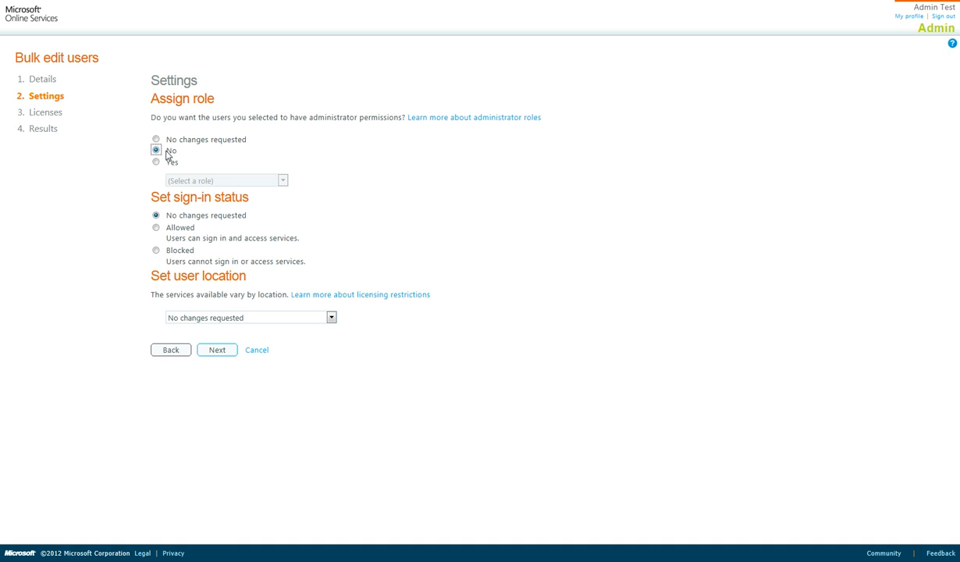
click(157, 228)
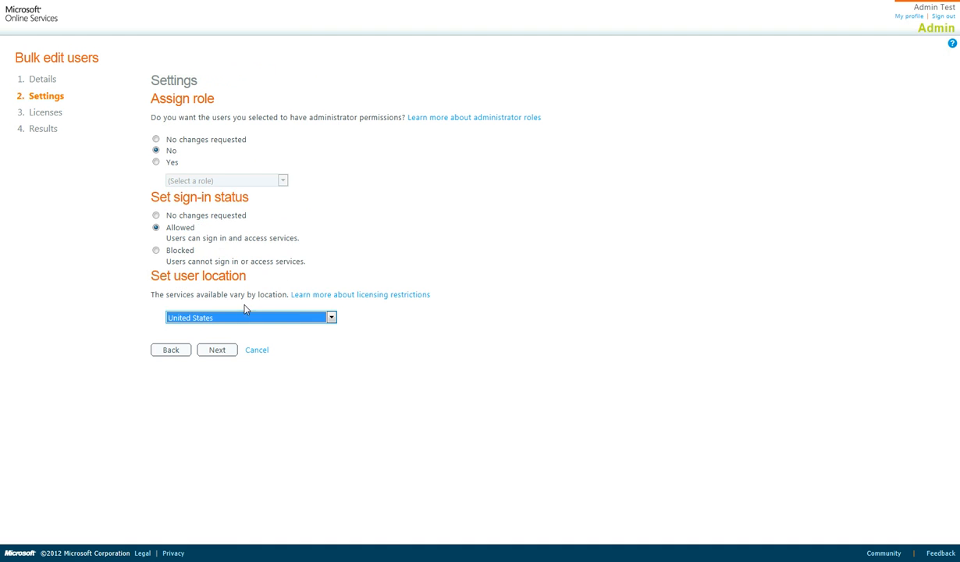
Replace existing licenses with Microsoft Office 365 Plan E3 and submit the bulk edit.
click(217, 350)
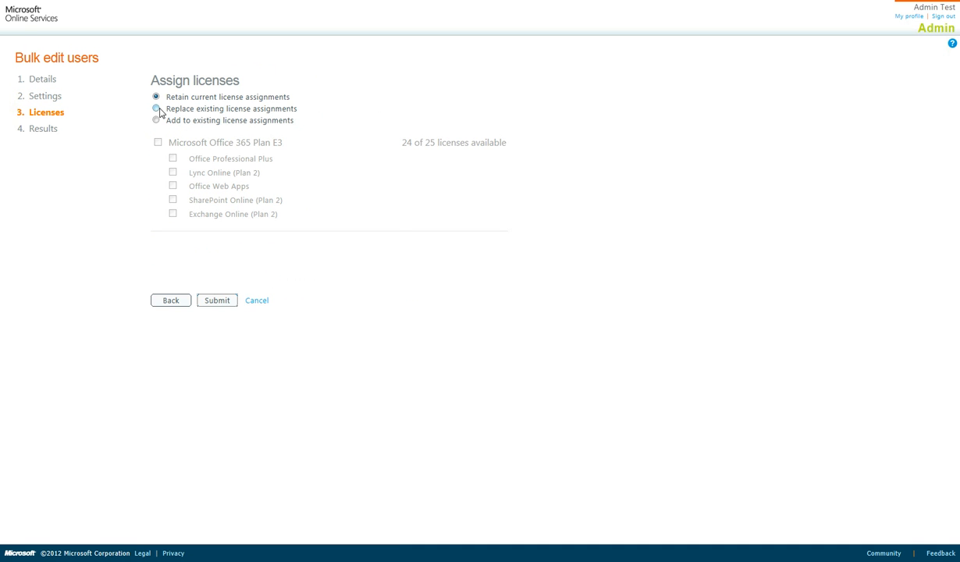
click(154, 110)
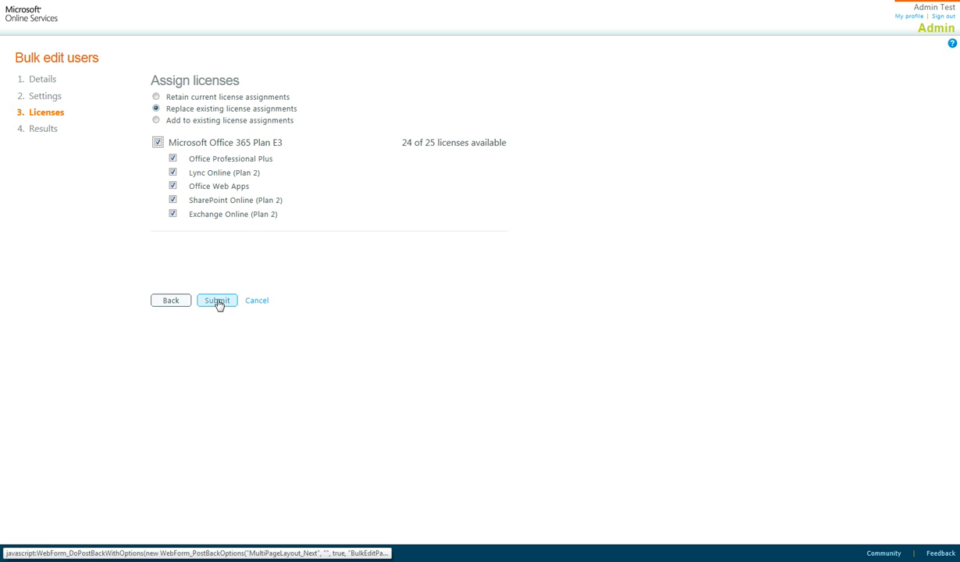
click(217, 300)
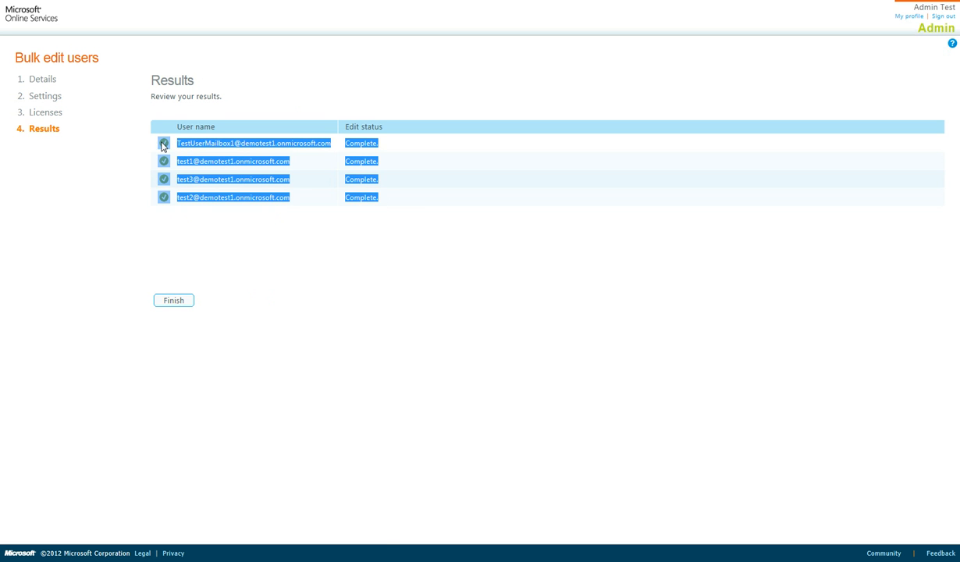
Finish the bulk edit after all four users show Complete, returning to the Users list.
click(173, 299)
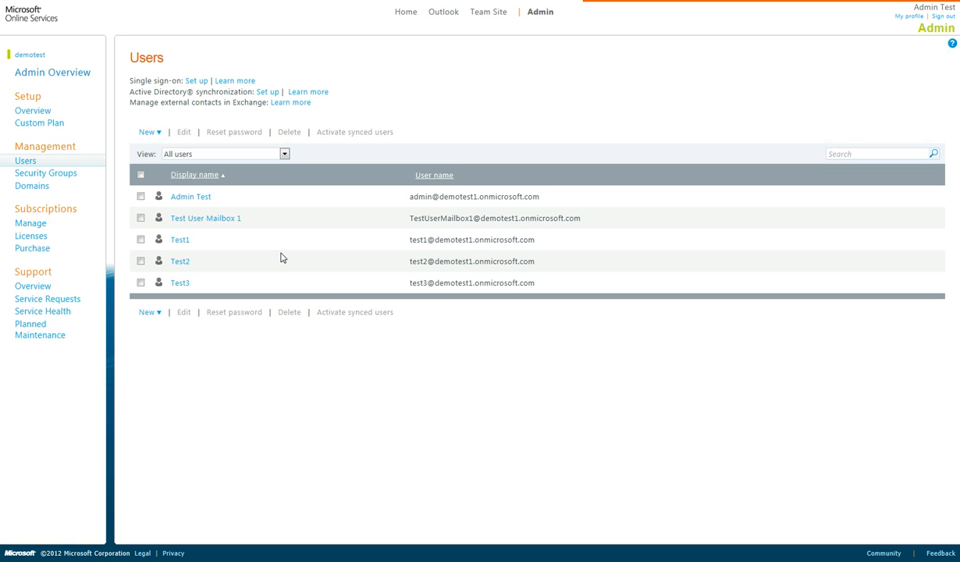
mouse_move(643, 136)
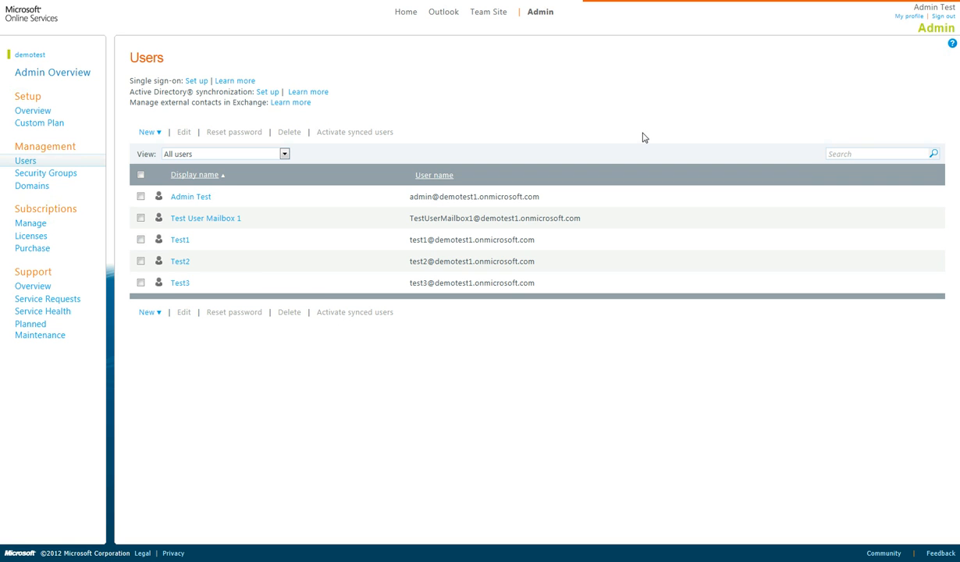
mouse_move(372, 124)
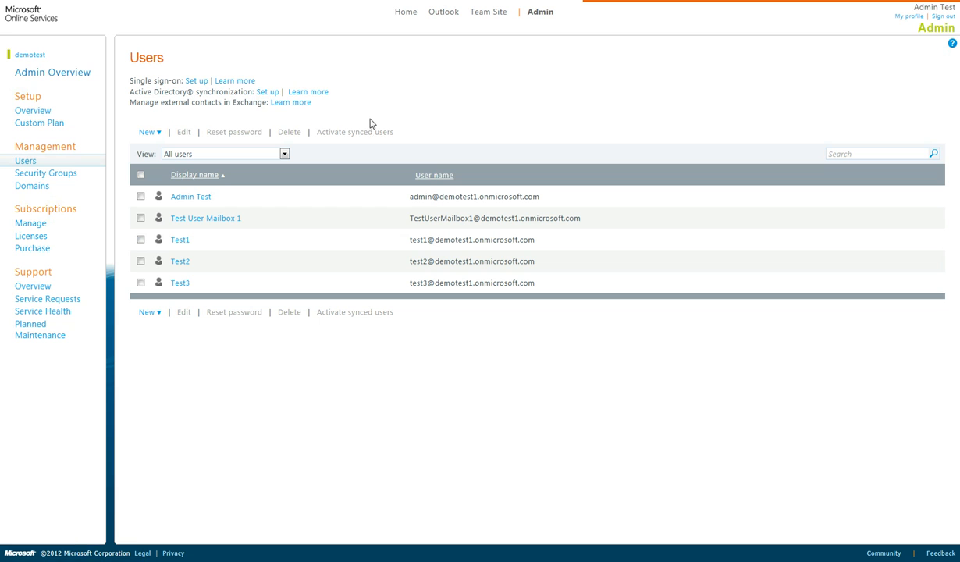